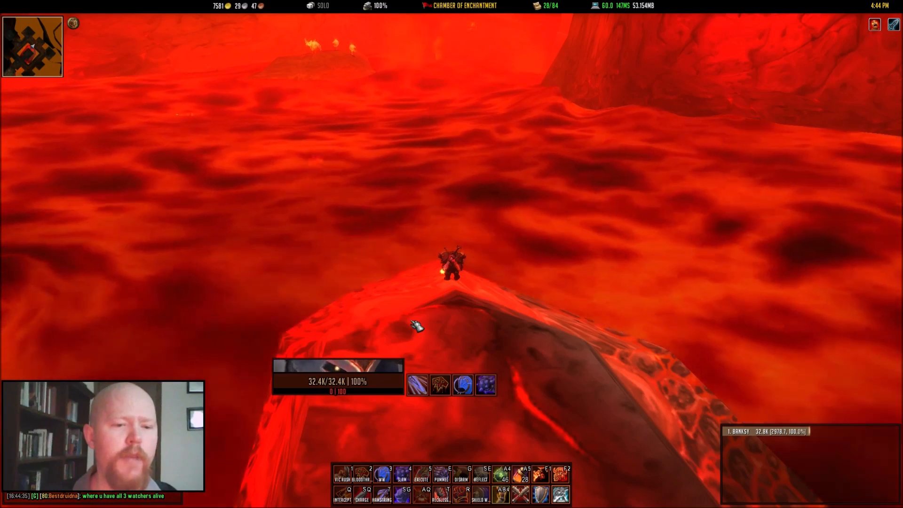
Bring up the Satrina Buff Frames options via /sbf options and review the existing frames list.
text(/sbf options)
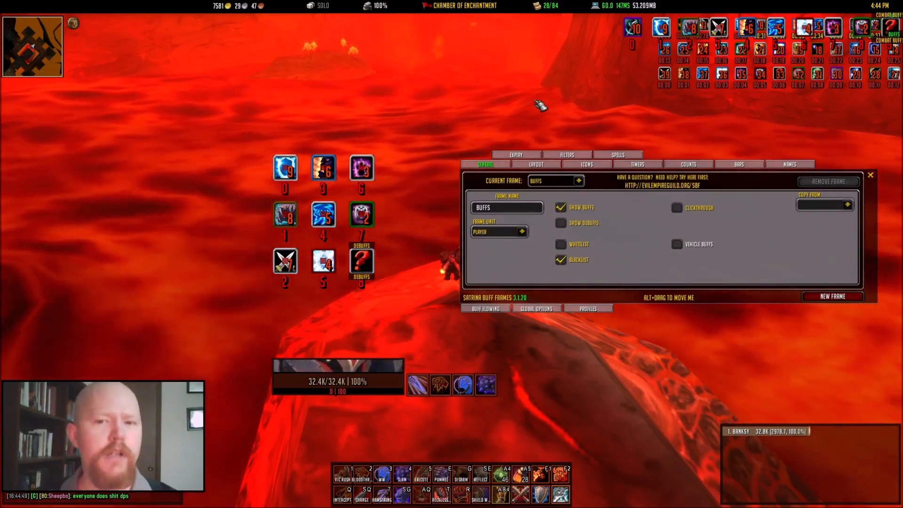
click(578, 181)
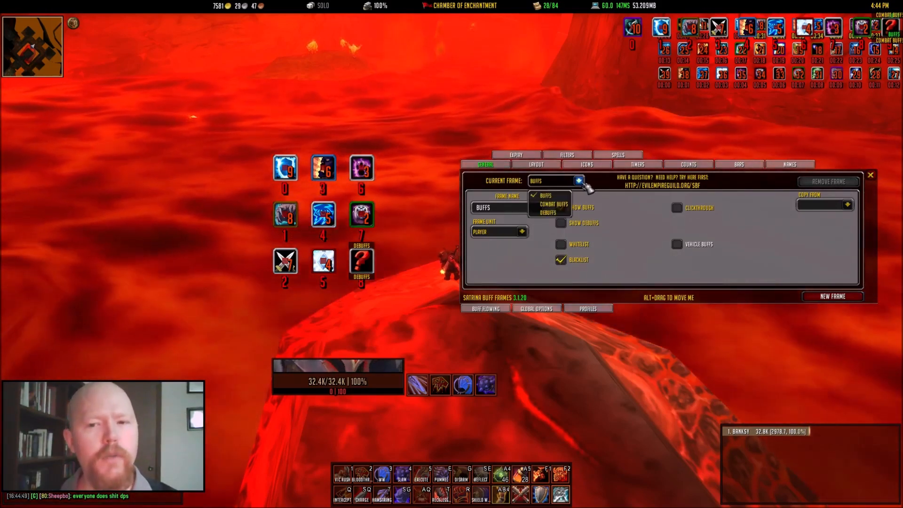
mouse_move(553, 204)
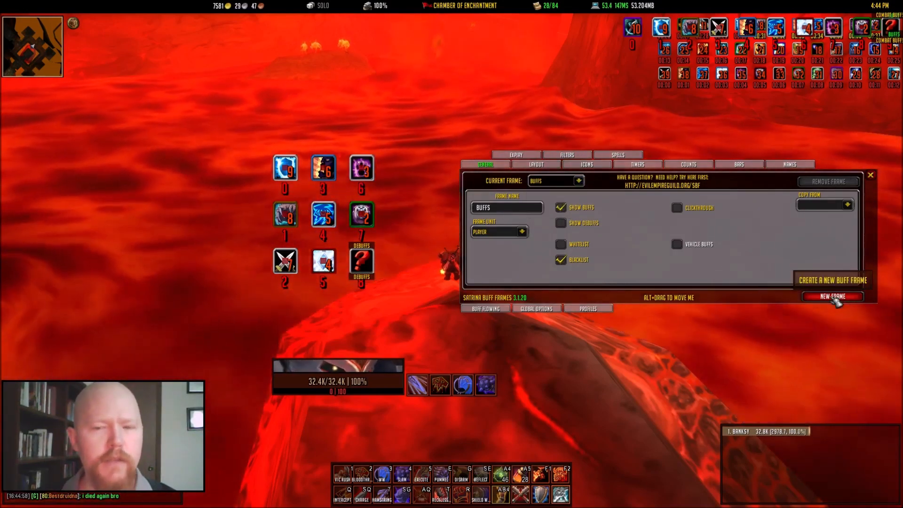
Create a new frame named ASDF and leave its tracked unit on Player.
click(833, 297)
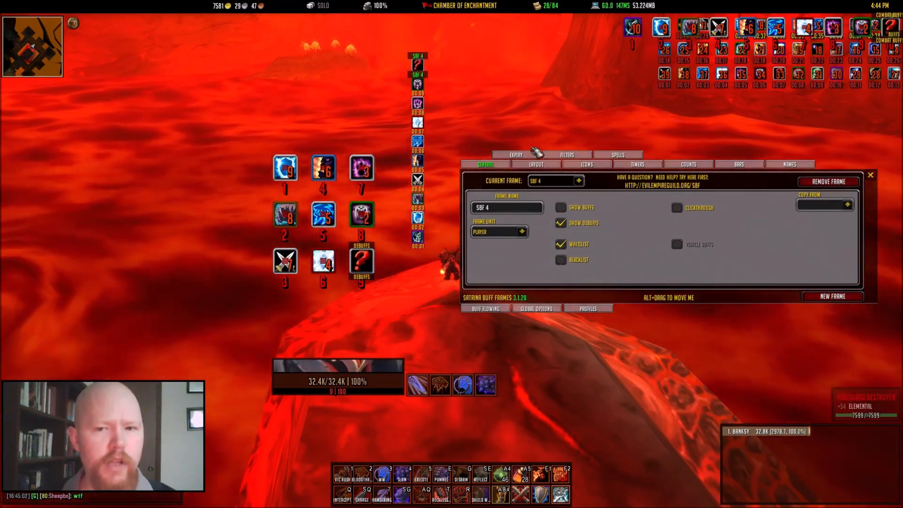
click(507, 207)
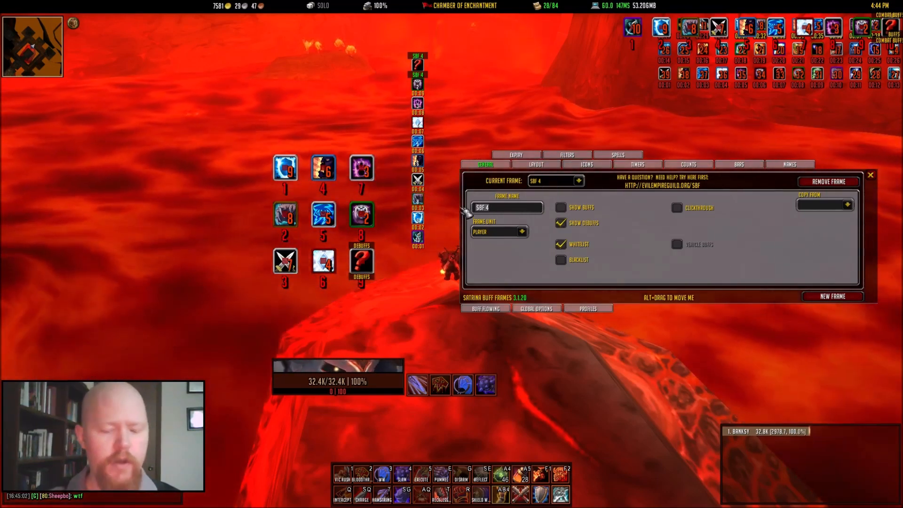
text(ASDF)
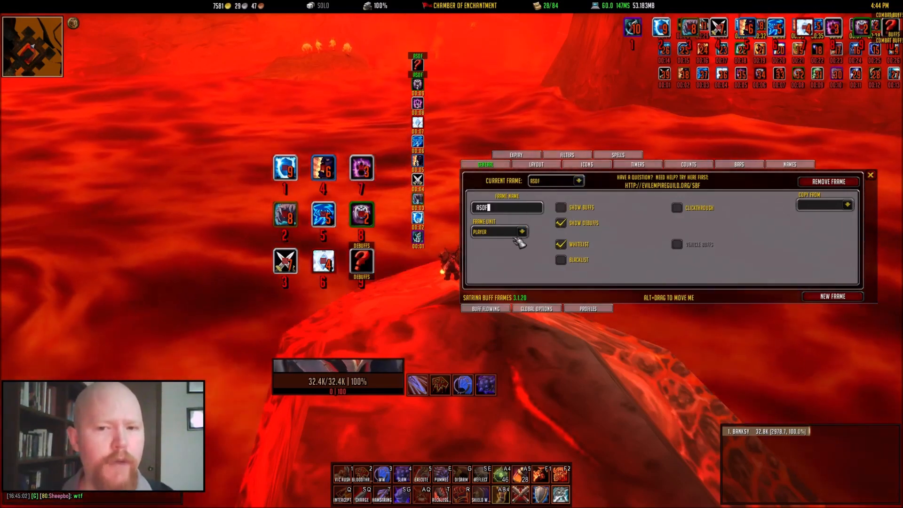
click(521, 232)
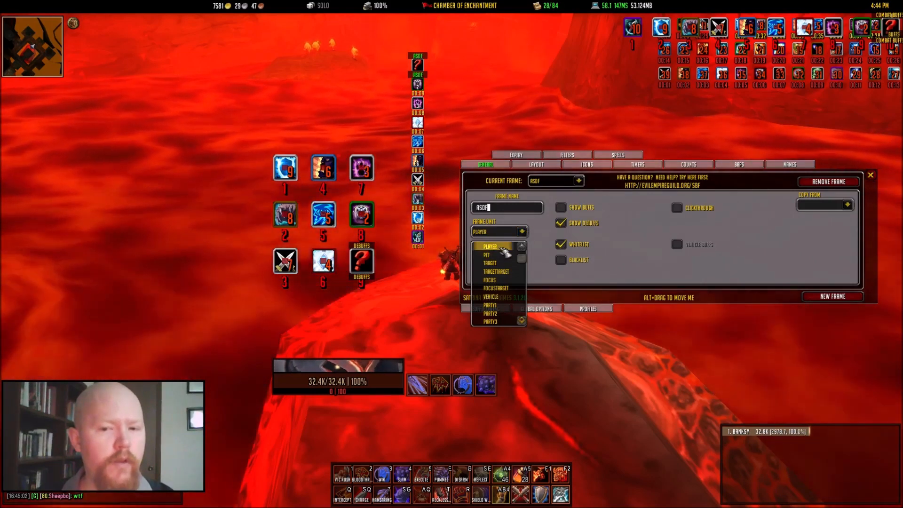
mouse_move(501, 253)
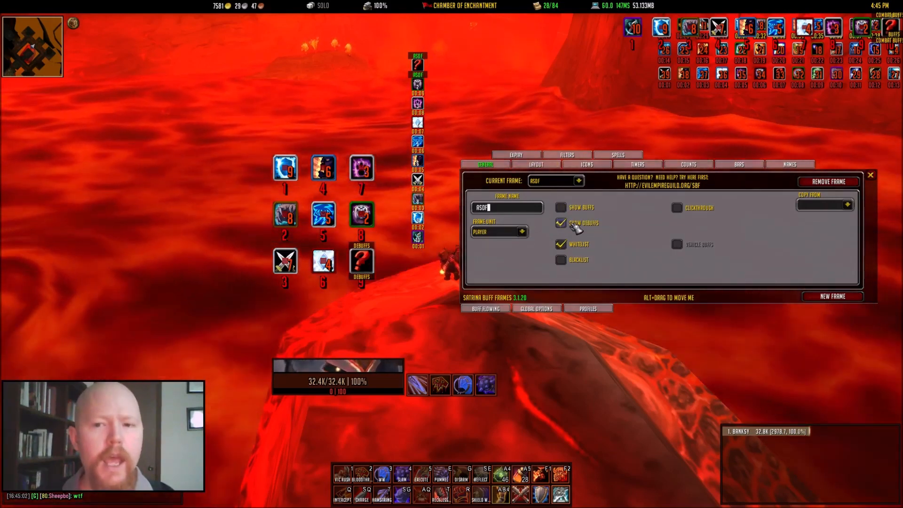
Enable Show Buffs on the ASDF frame and move to its Filters settings.
click(561, 207)
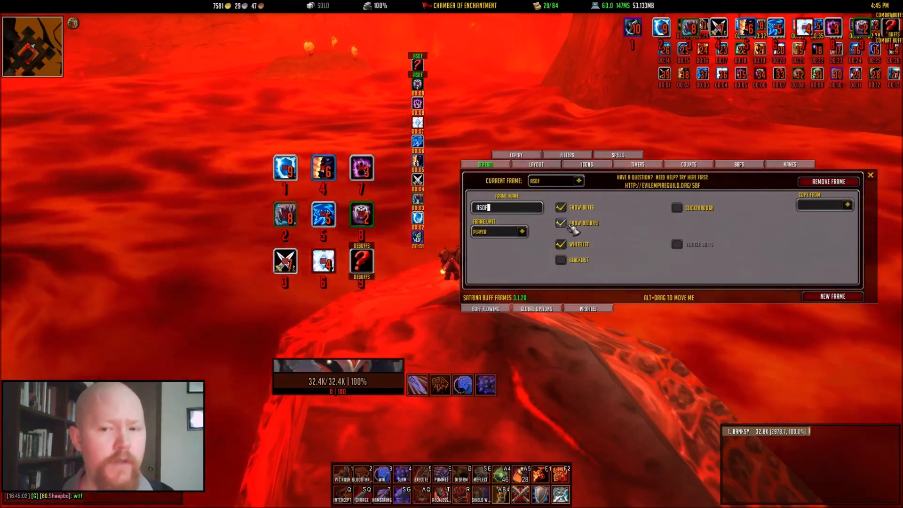
mouse_move(692, 222)
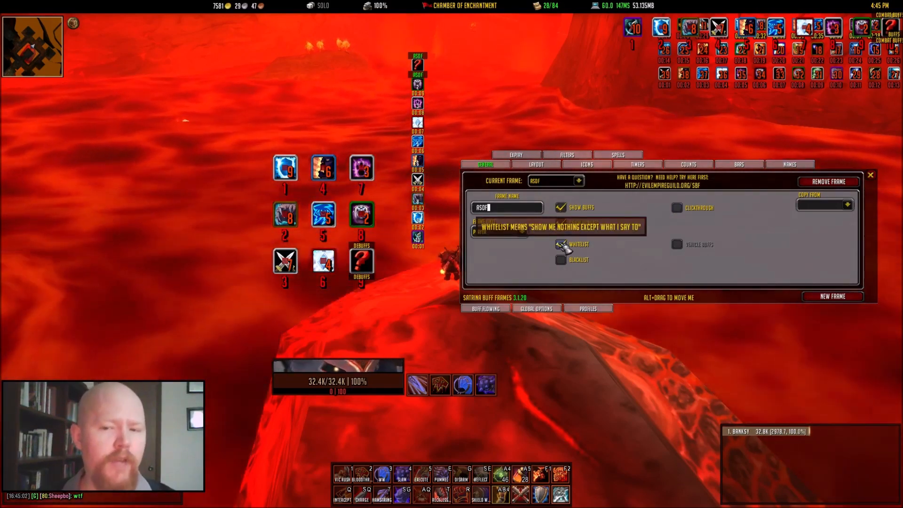
click(560, 223)
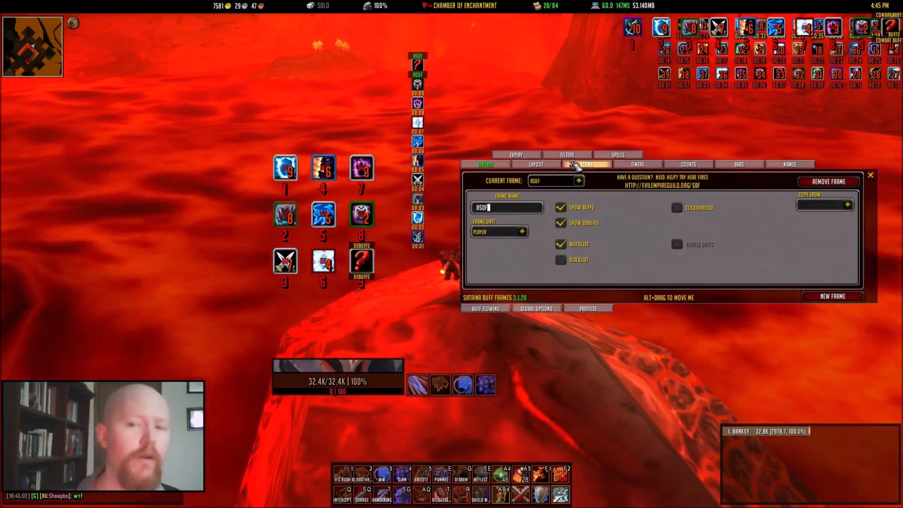
click(566, 154)
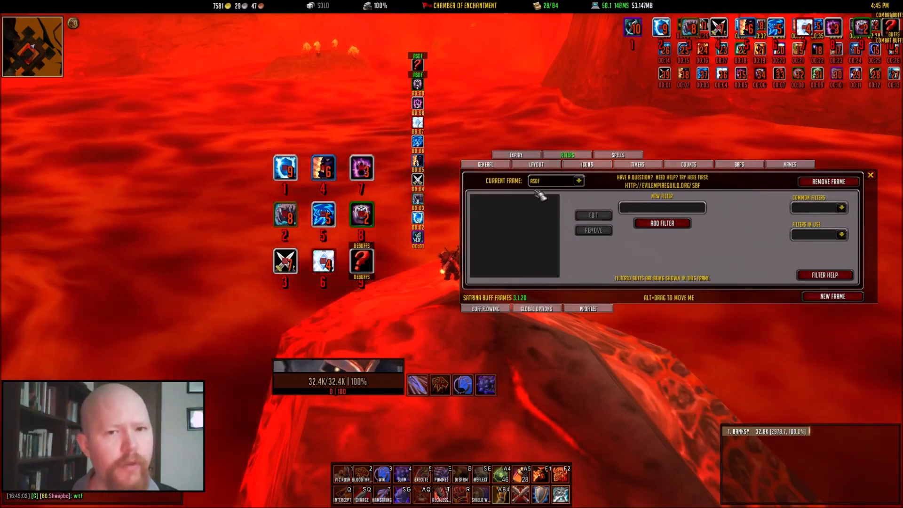
Turn off Whitelist and enable Blacklist filtering for the ASDF frame.
click(513, 199)
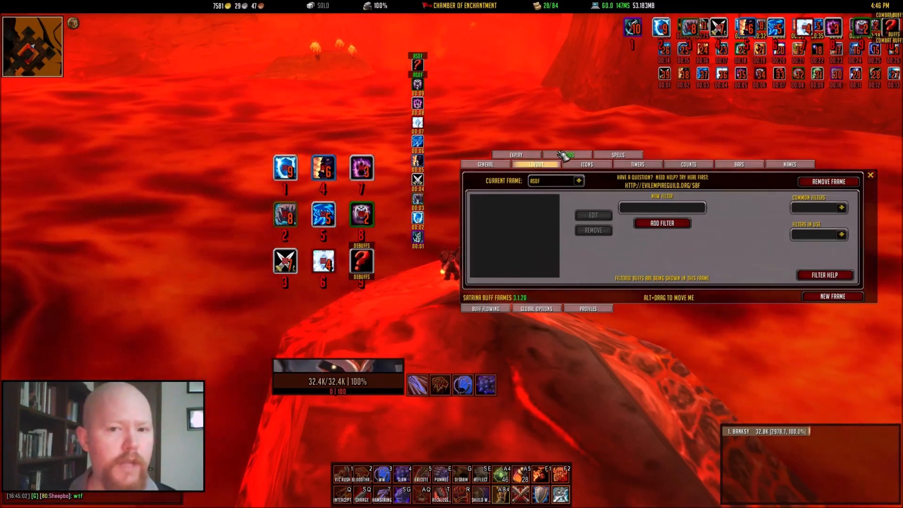
click(567, 155)
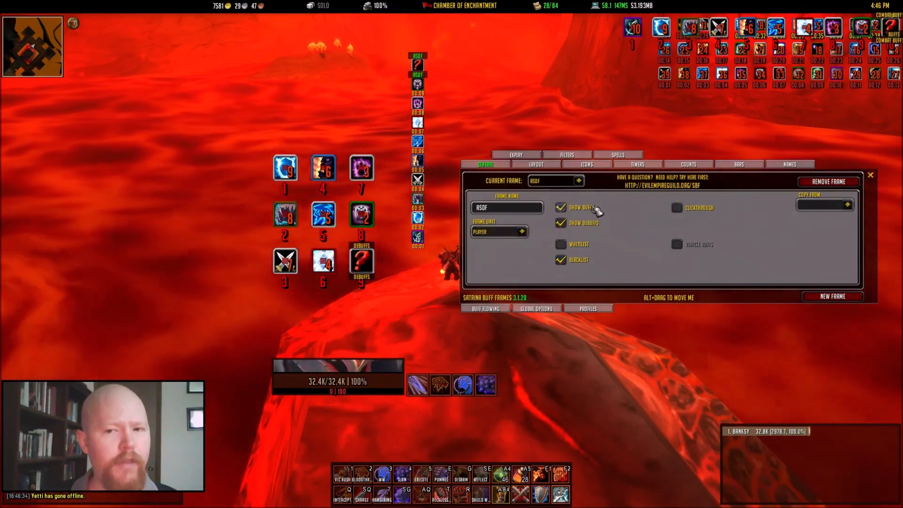
Add the name filter N=Chill of the Throne to the blacklist and close the options window.
click(567, 154)
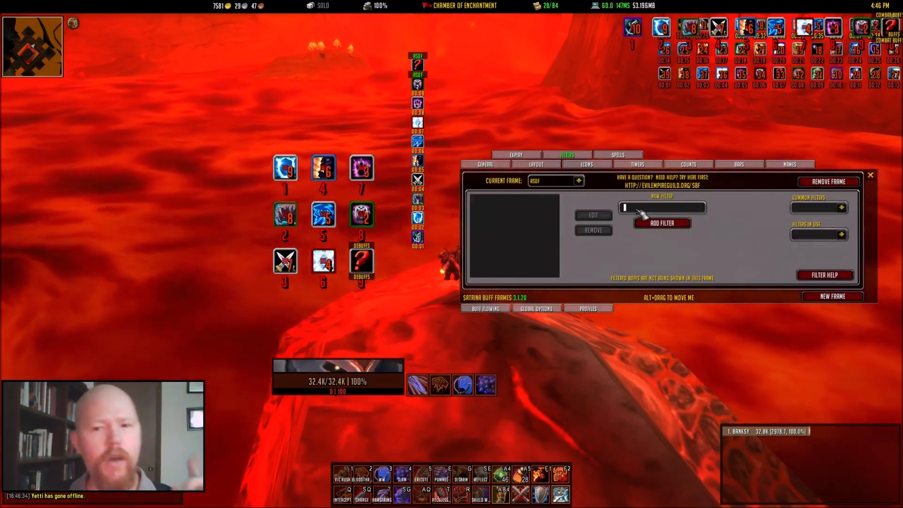
text(N)
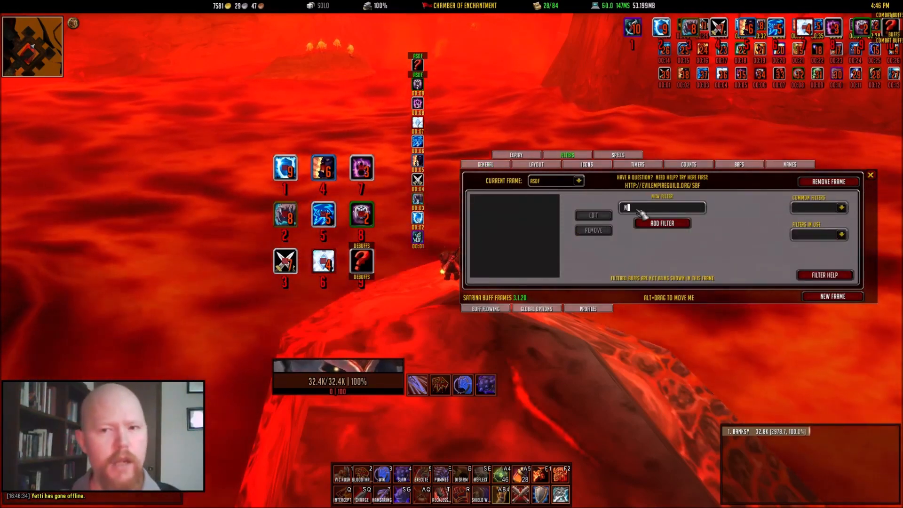
text(=CHILL OF THE THRON)
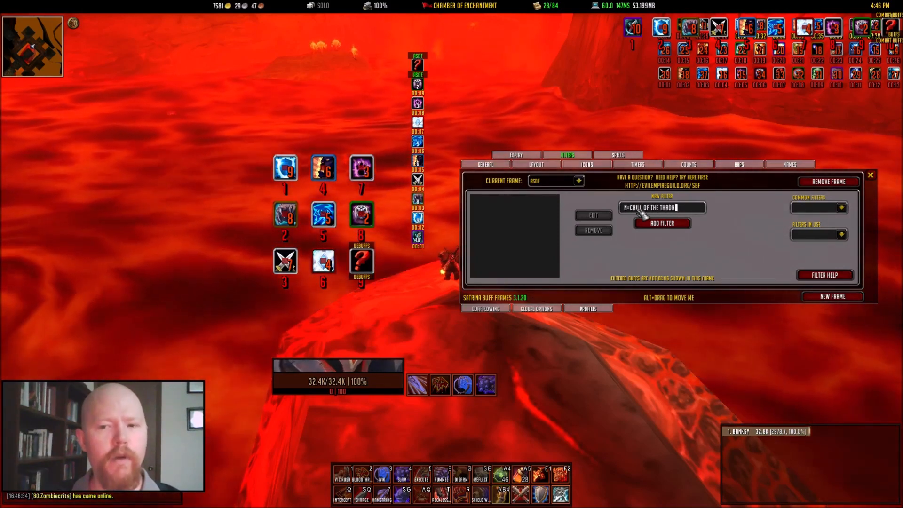
click(661, 223)
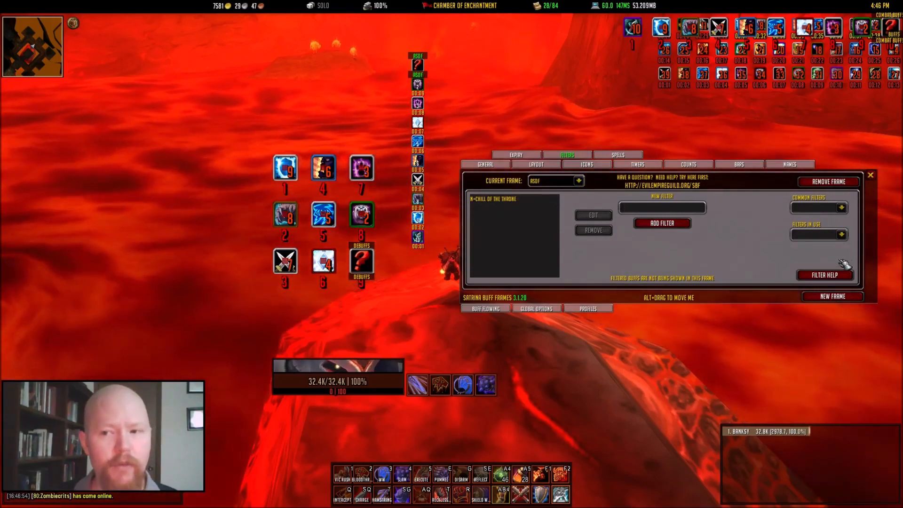
click(870, 175)
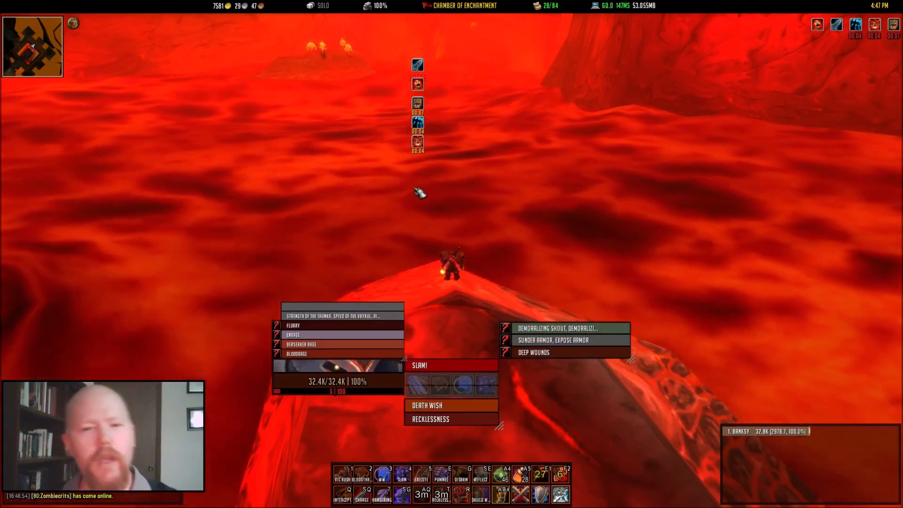
Reopen the buff settings, select the ASDF frame and remove it.
key(Escape)
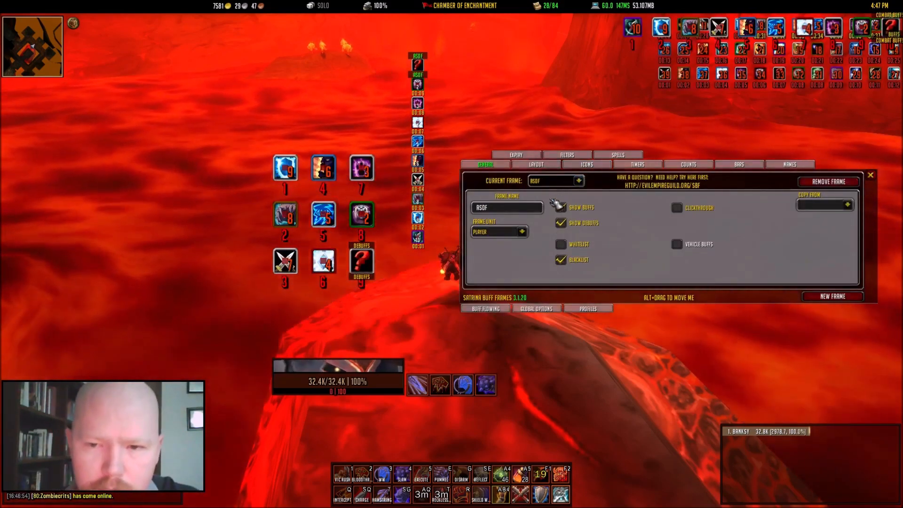
click(560, 207)
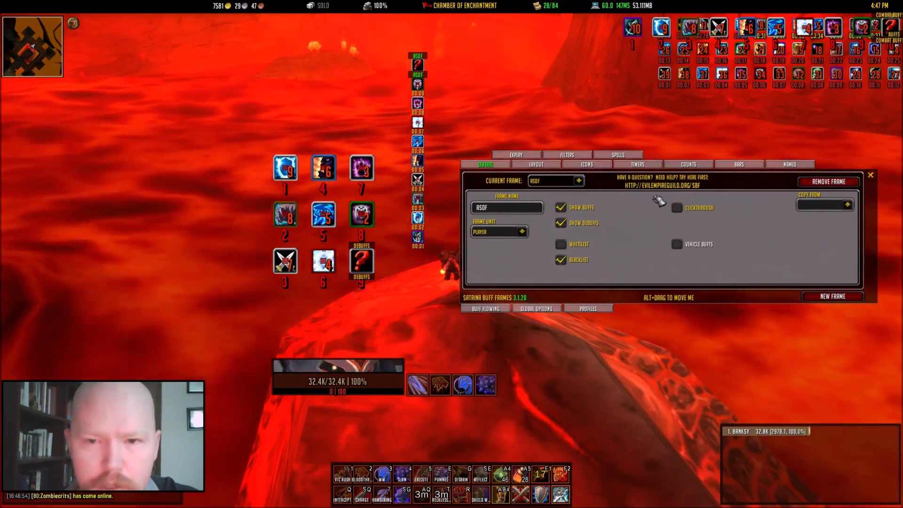
mouse_move(828, 181)
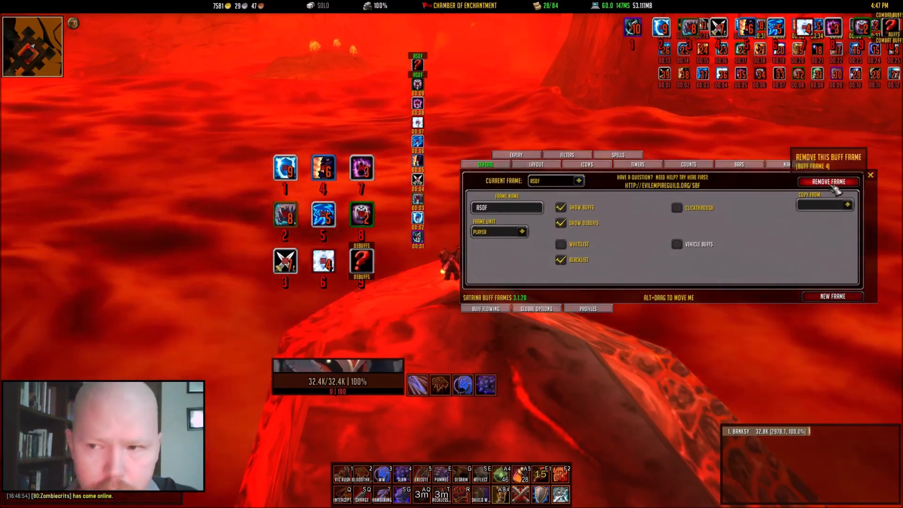
click(578, 181)
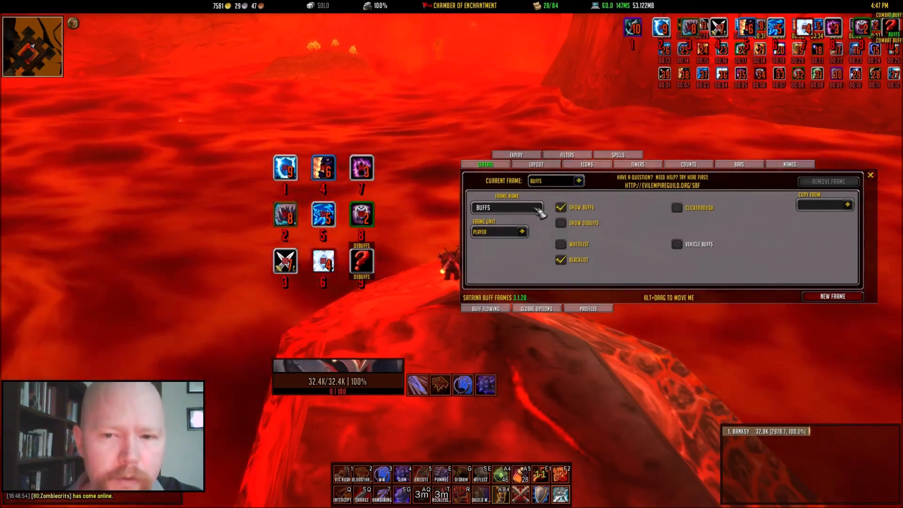
mouse_move(561, 260)
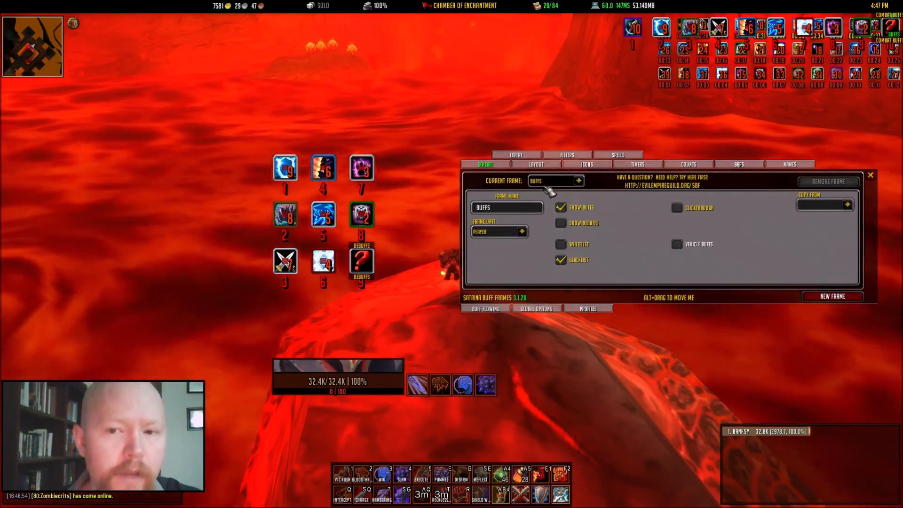
Show the Layout settings for the Buffs frame.
click(535, 164)
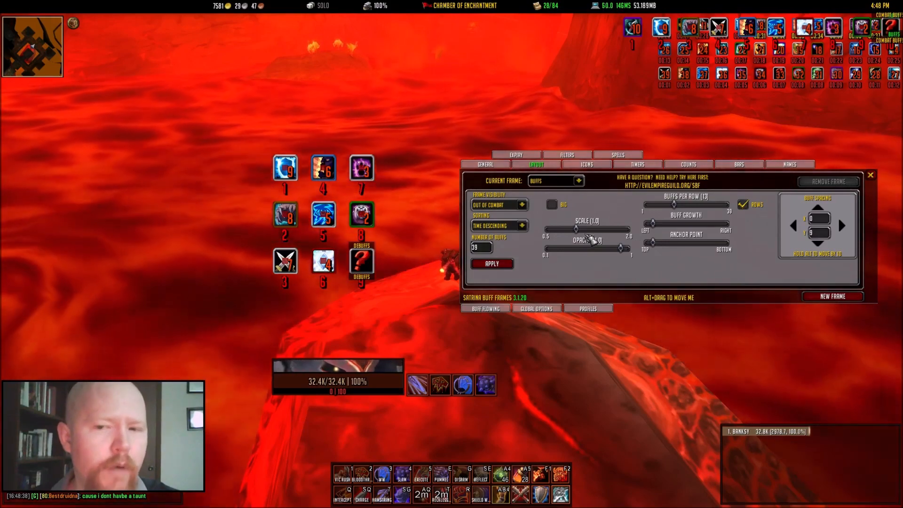
click(551, 205)
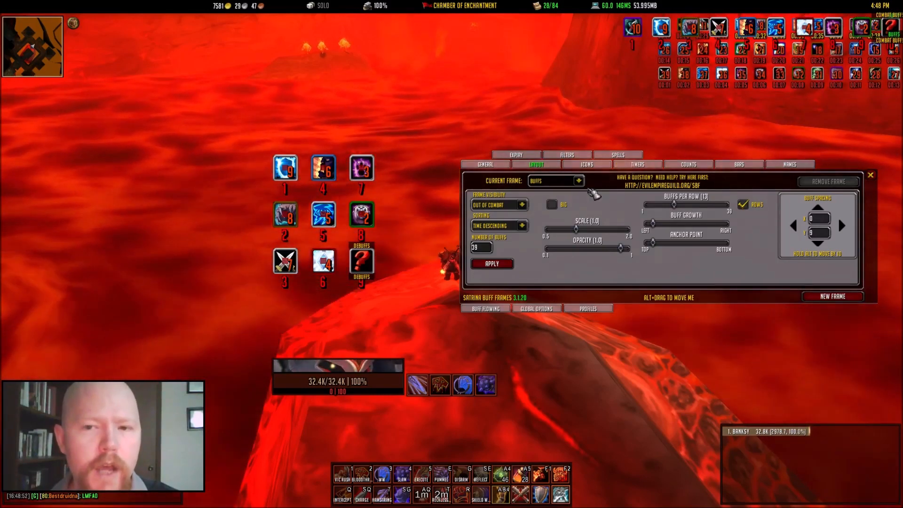
click(555, 181)
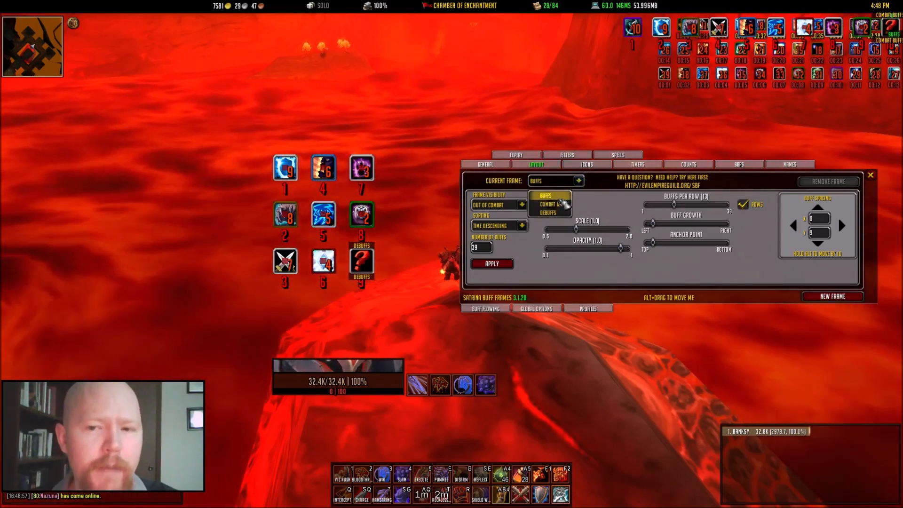
click(548, 204)
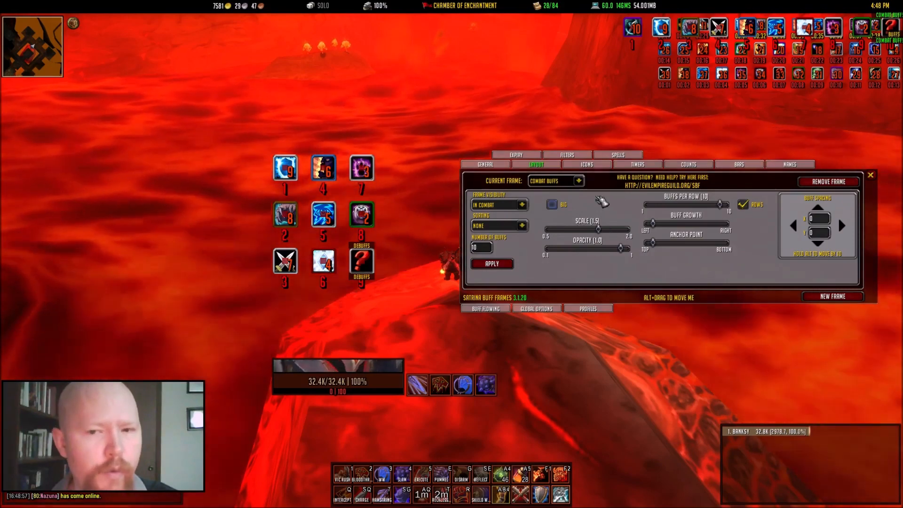
click(555, 181)
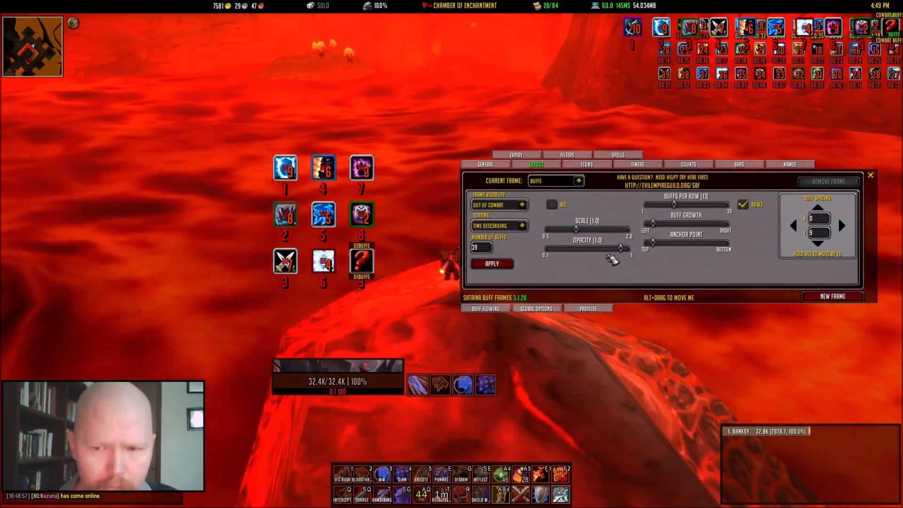
drag(621, 247, 585, 248)
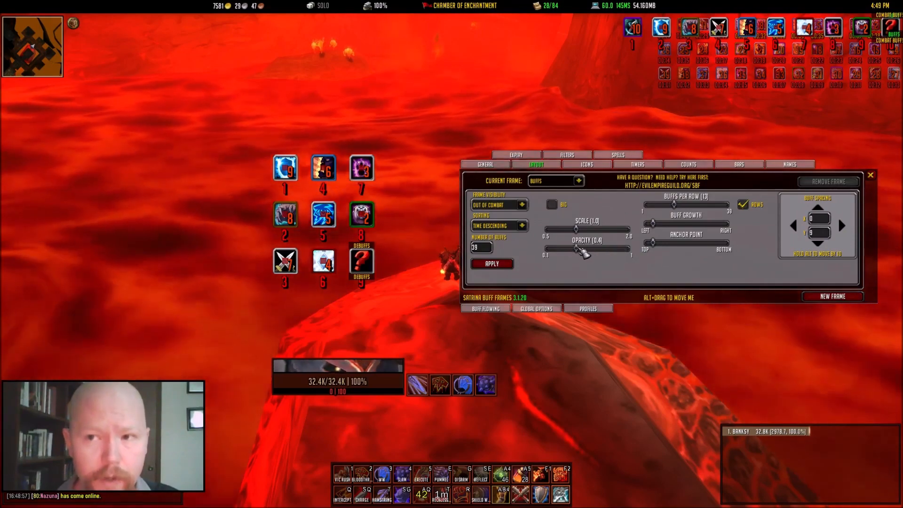
drag(576, 248, 605, 248)
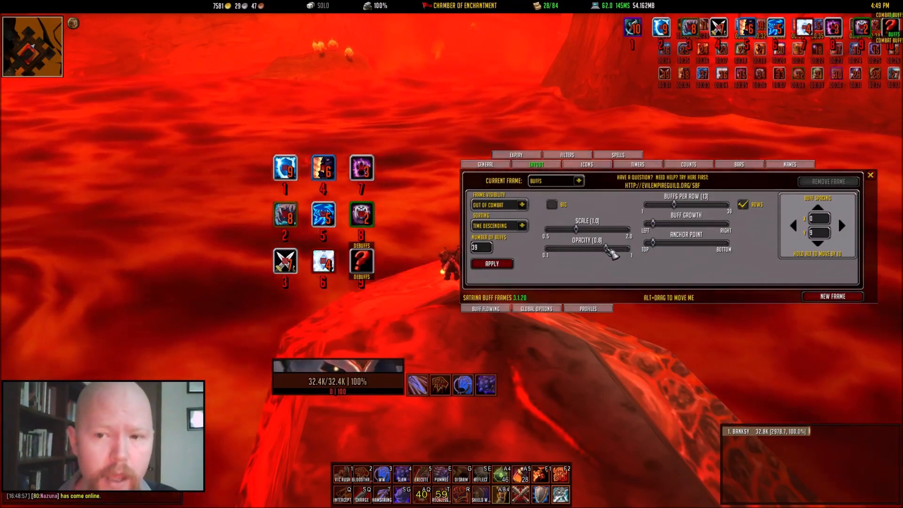
drag(608, 249, 553, 249)
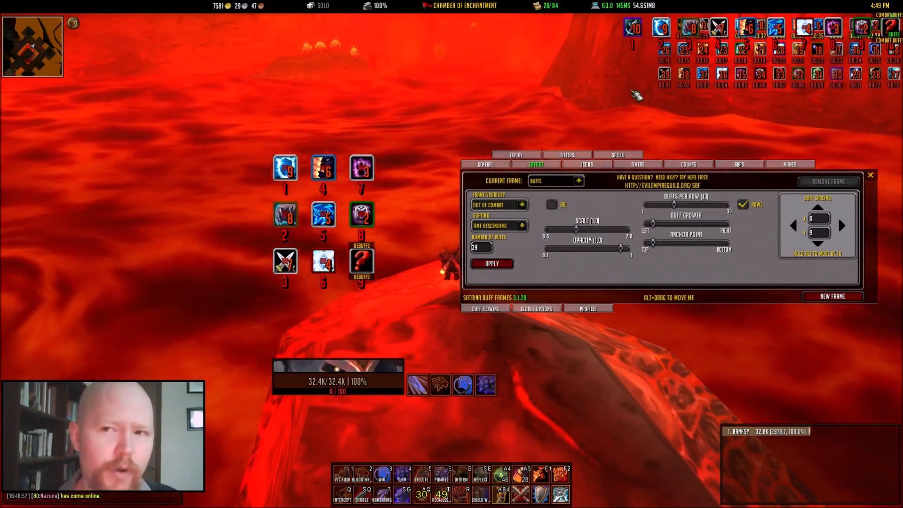
click(552, 204)
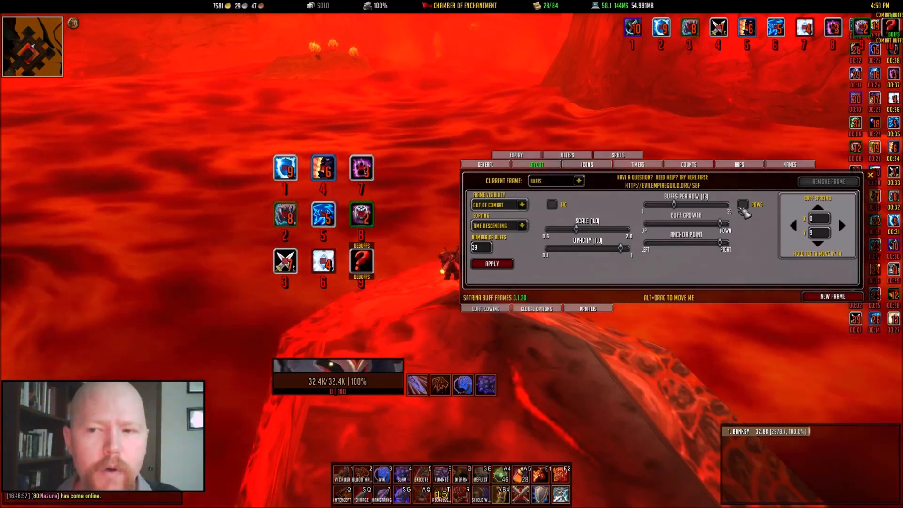
Re-enable Rows for the Buffs layout and move to its Icons settings.
click(742, 204)
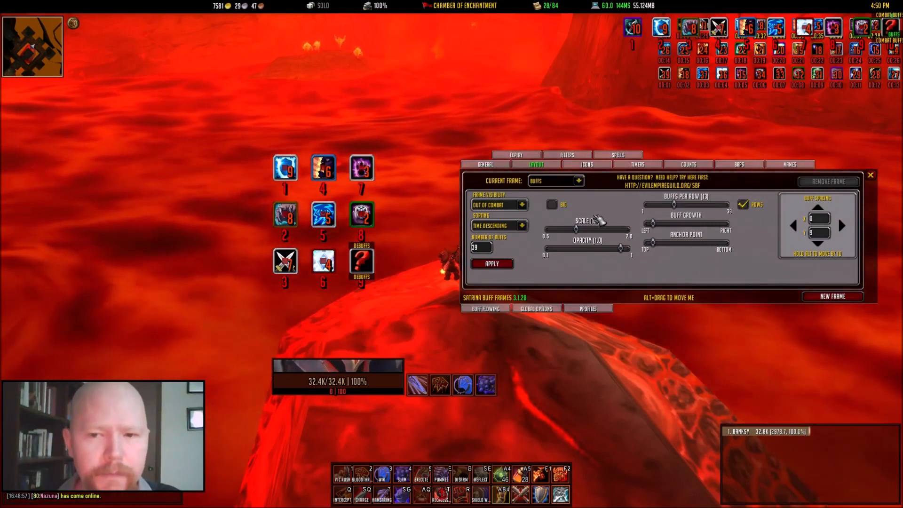
click(587, 164)
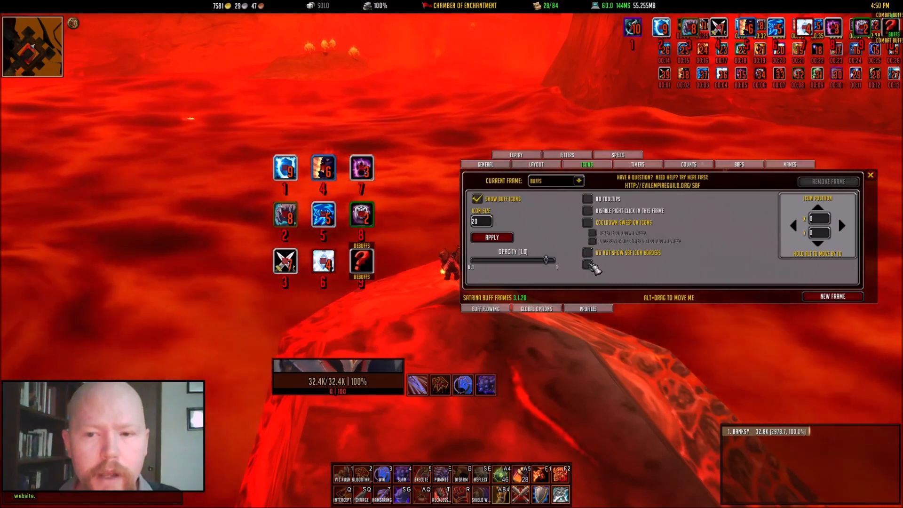
Enable 'Do not show SBF icon borders' on Buffs, then switch the current frame to Debuffs.
click(587, 252)
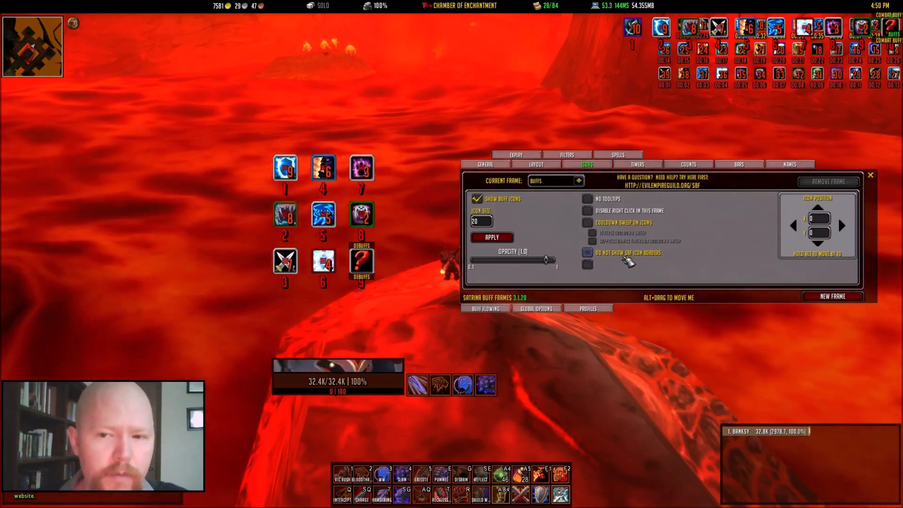
click(588, 252)
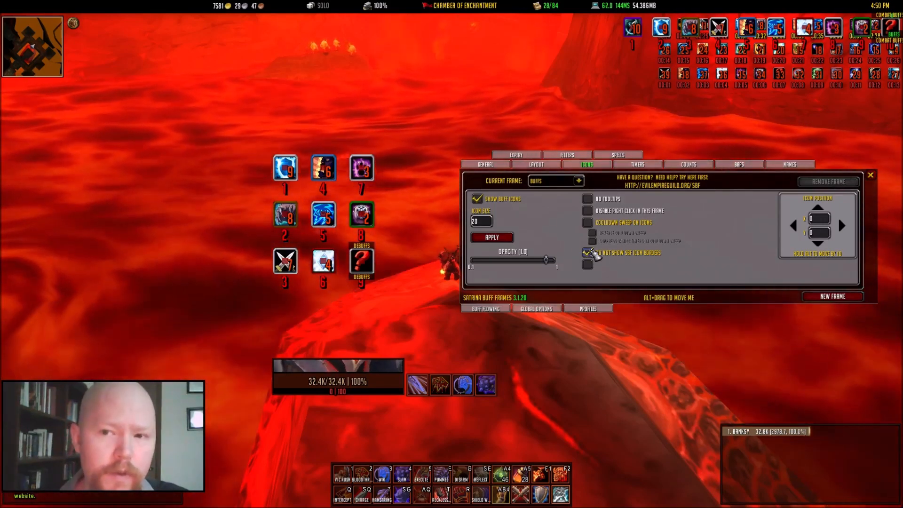
click(579, 181)
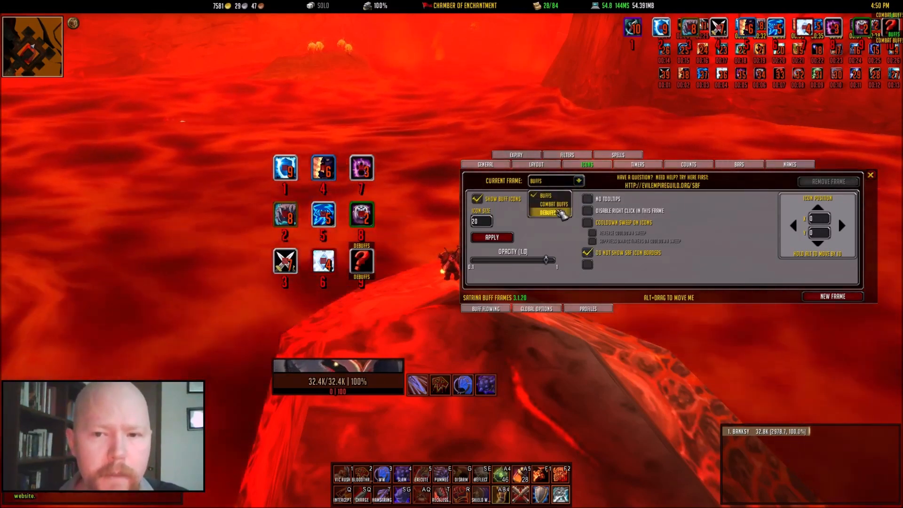
click(550, 212)
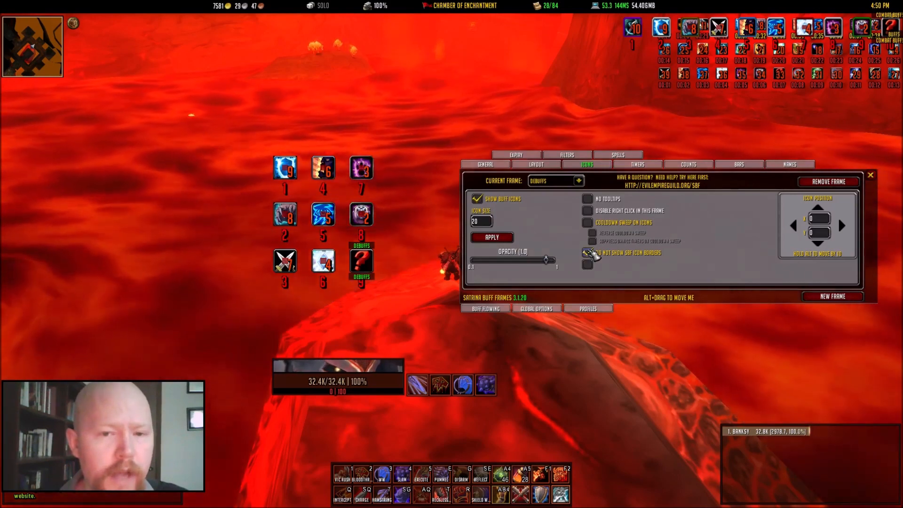
click(587, 252)
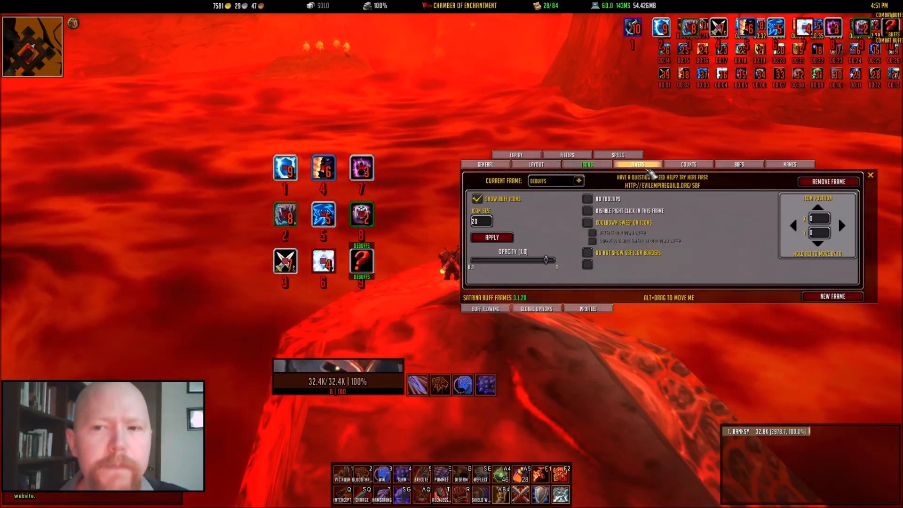
Show the Debuffs Timers settings and review the timer colour and font options.
click(637, 165)
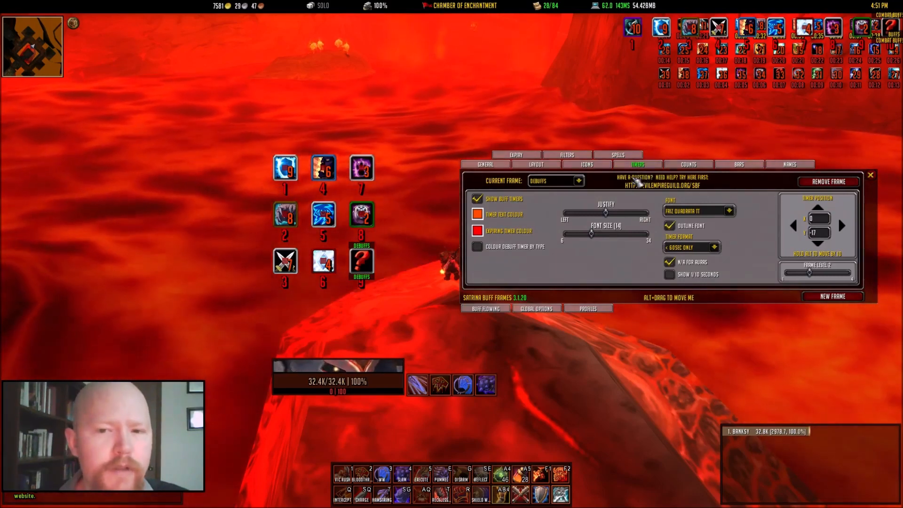
click(478, 231)
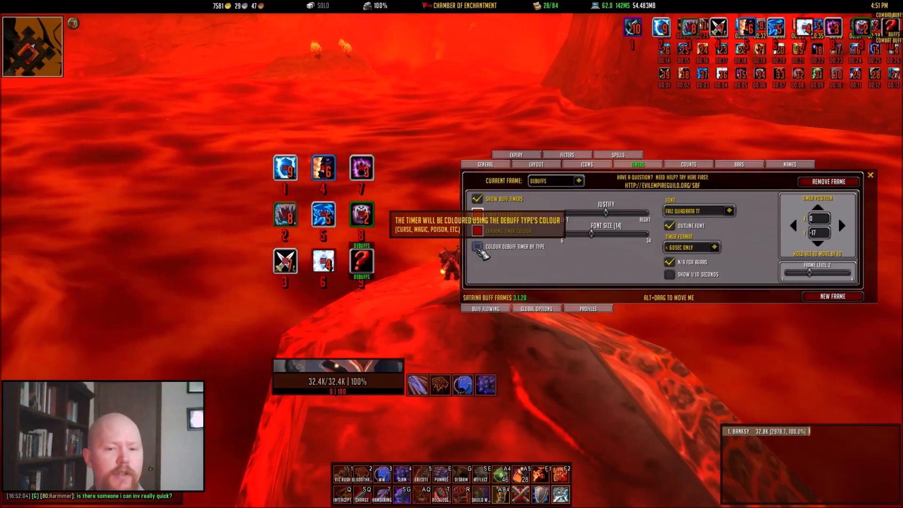
click(477, 247)
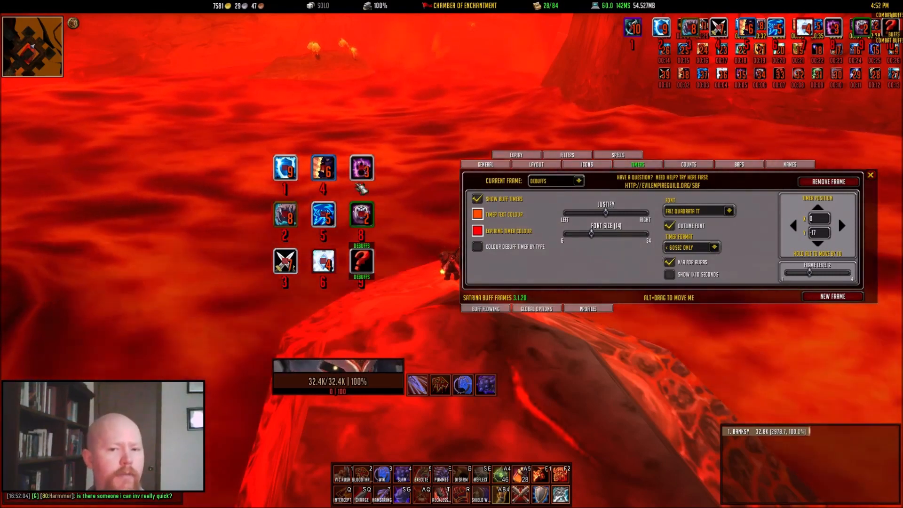
mouse_move(477, 246)
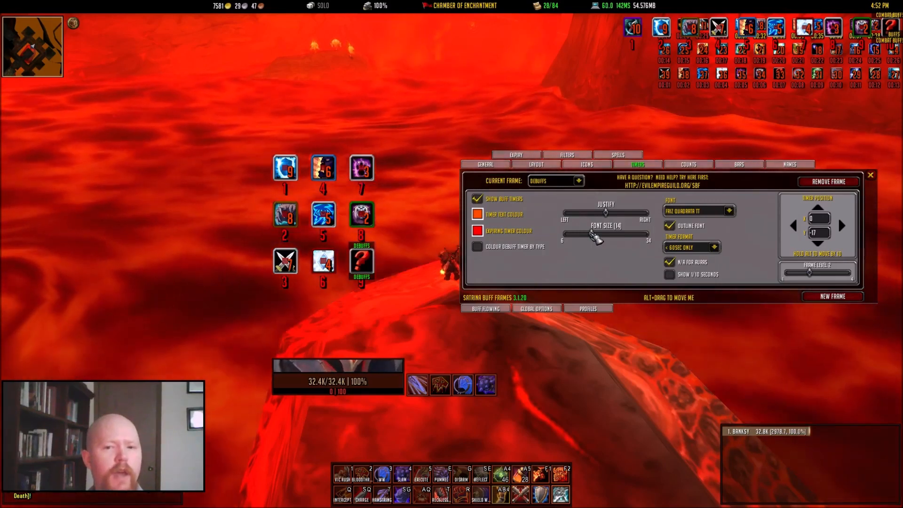
drag(598, 234, 638, 234)
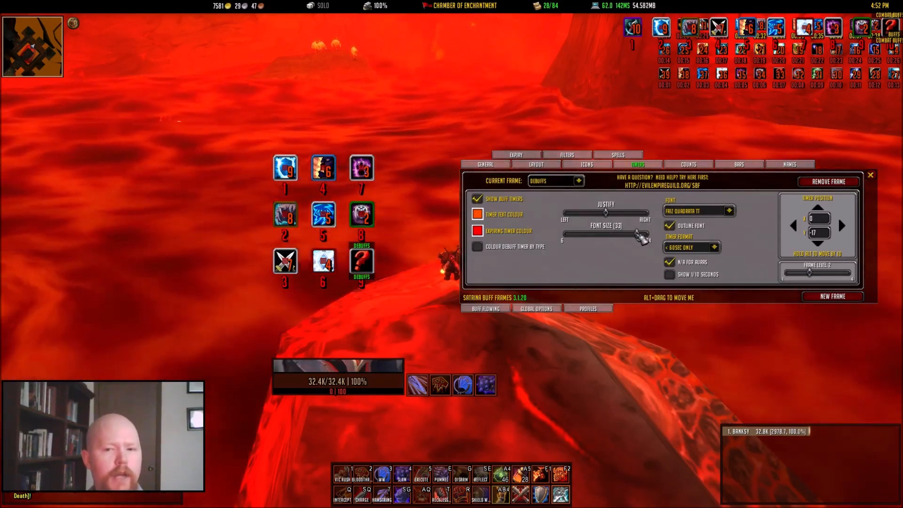
drag(638, 234, 597, 234)
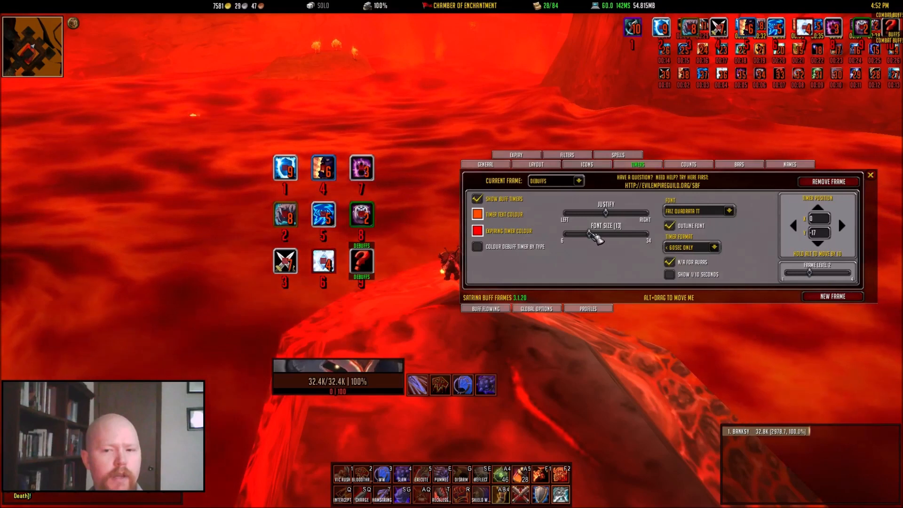
drag(596, 234, 600, 235)
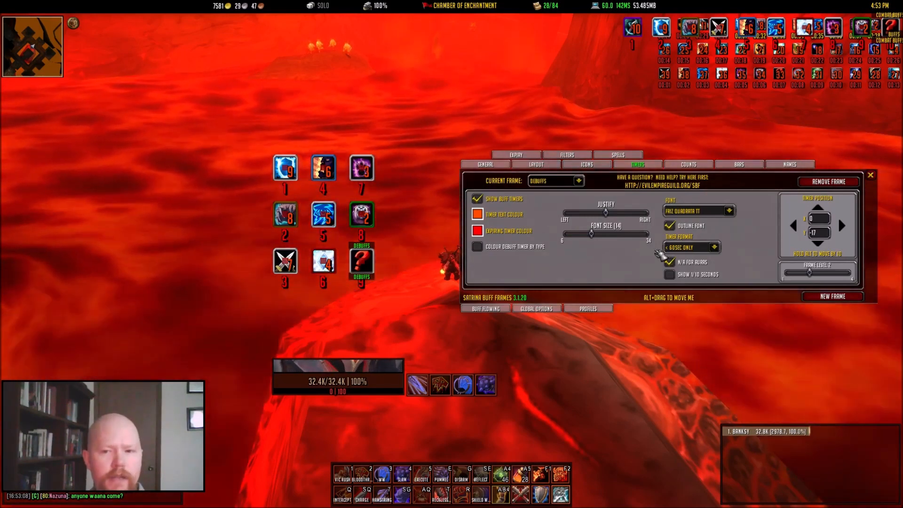
Turn off the N/A-for-auras option in the Debuffs frame's timer settings.
click(692, 248)
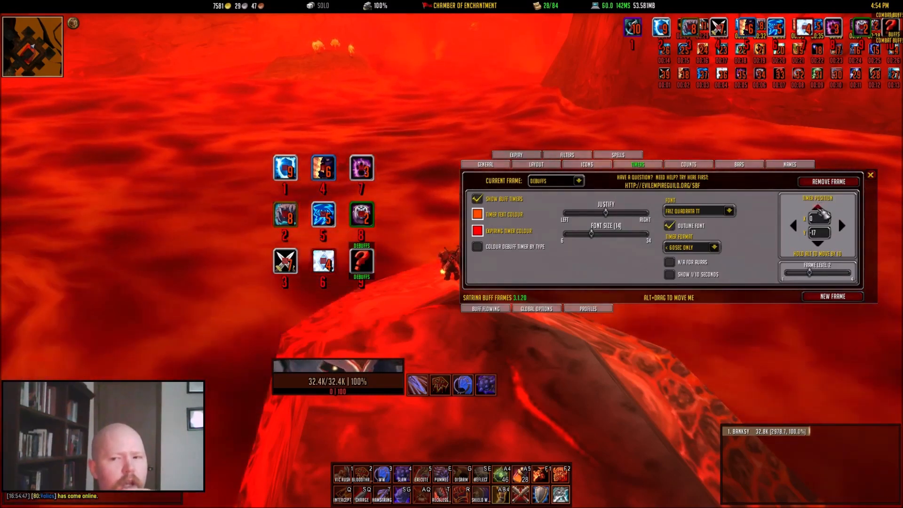
Nudge the debuff timer offset toward -15, then show the Debuffs frame's count settings.
click(842, 226)
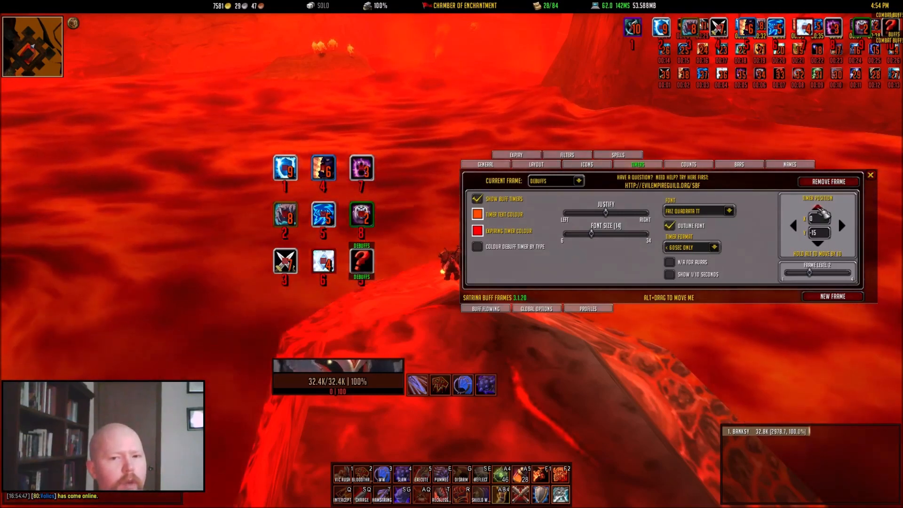
click(843, 226)
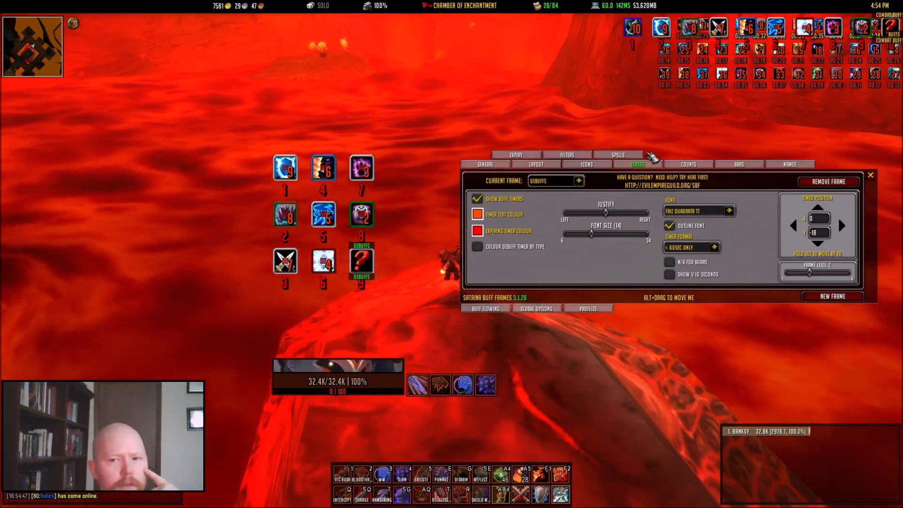
click(689, 163)
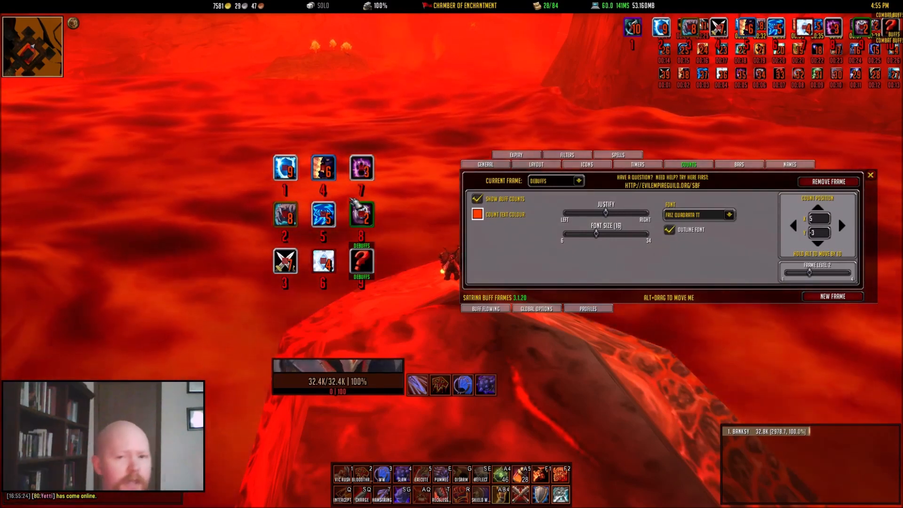
Switch to the Buffs frame, review its icon and count settings, then show its bar settings.
click(578, 181)
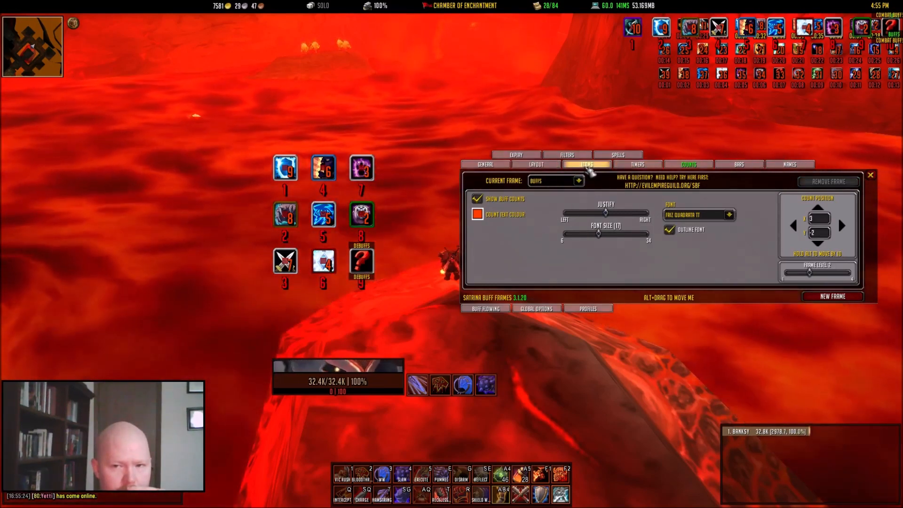
click(587, 164)
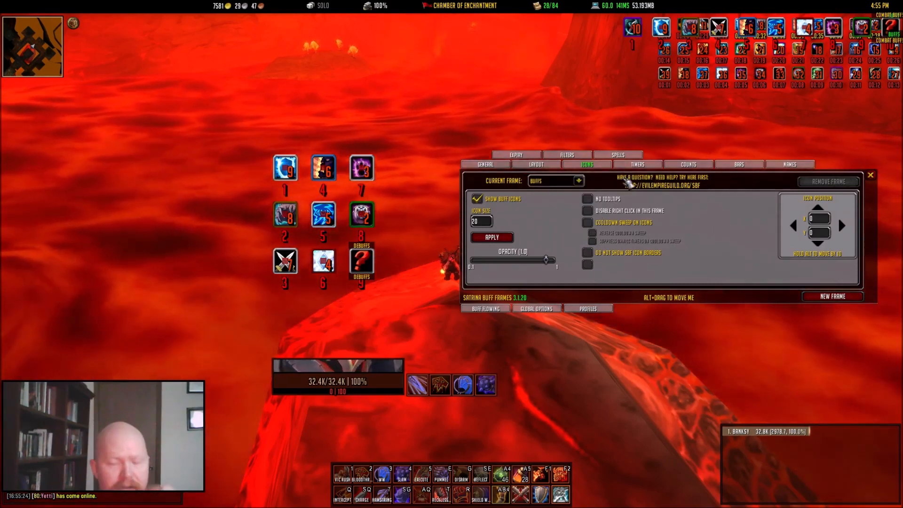
click(689, 164)
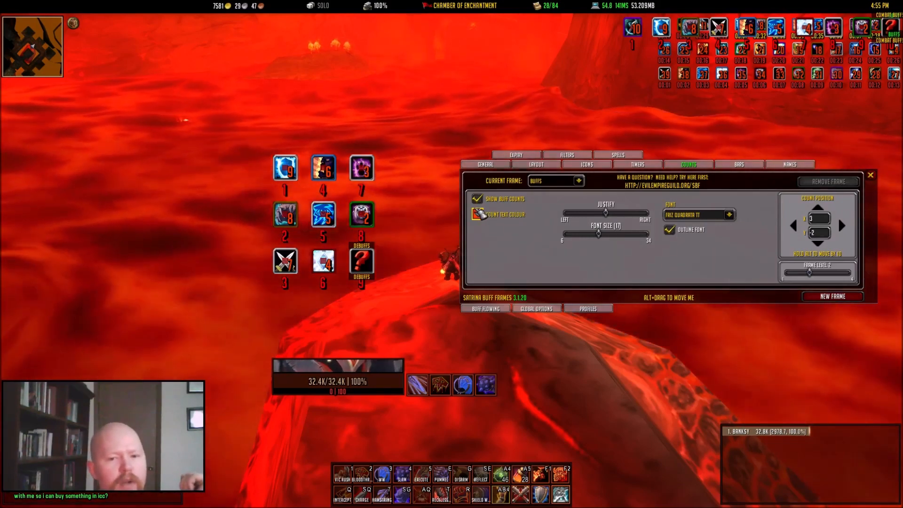
click(477, 215)
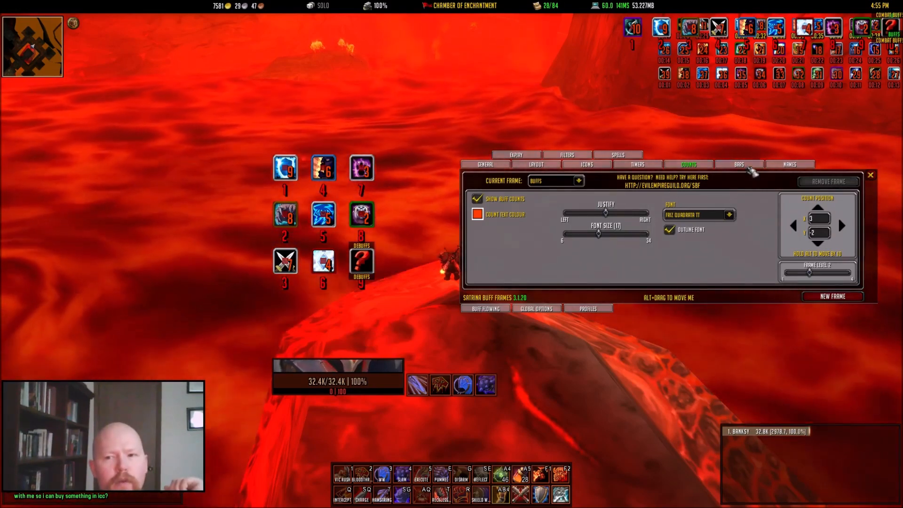
click(739, 164)
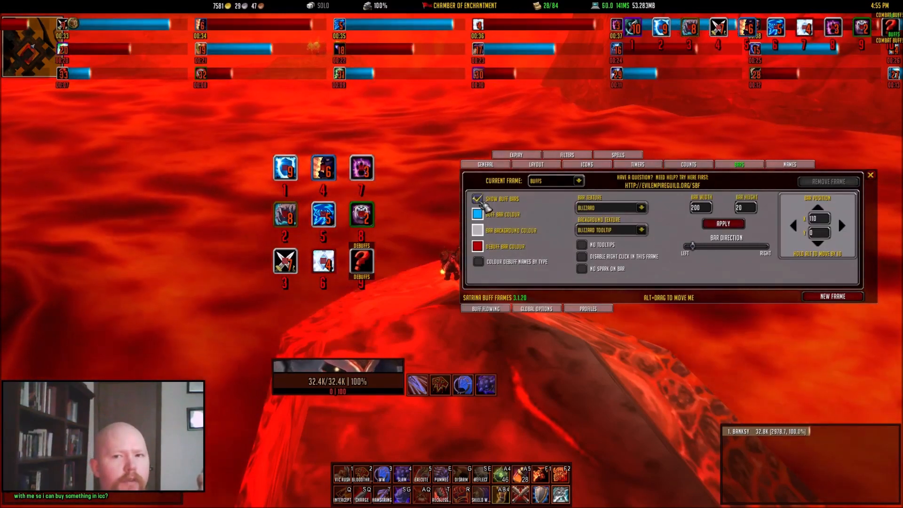
Switch Show Buff Bars off so the Buffs frame returns to icons.
click(478, 199)
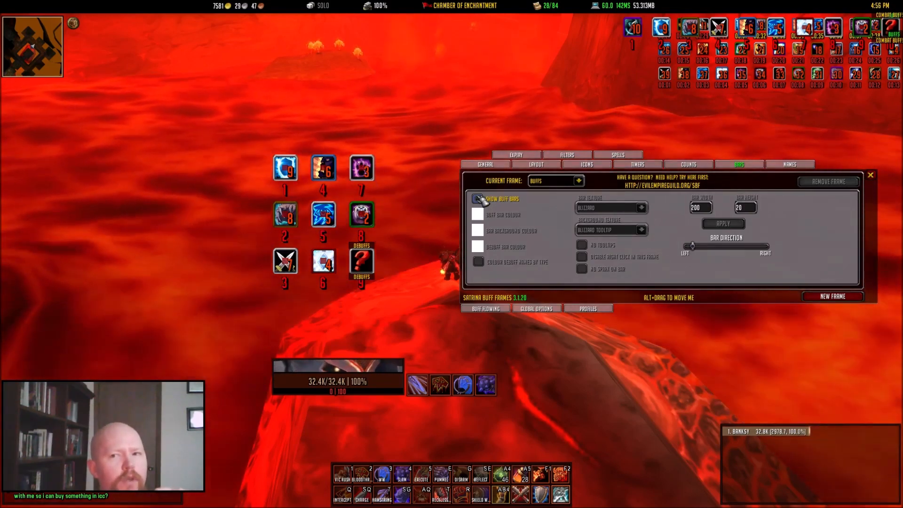
click(478, 198)
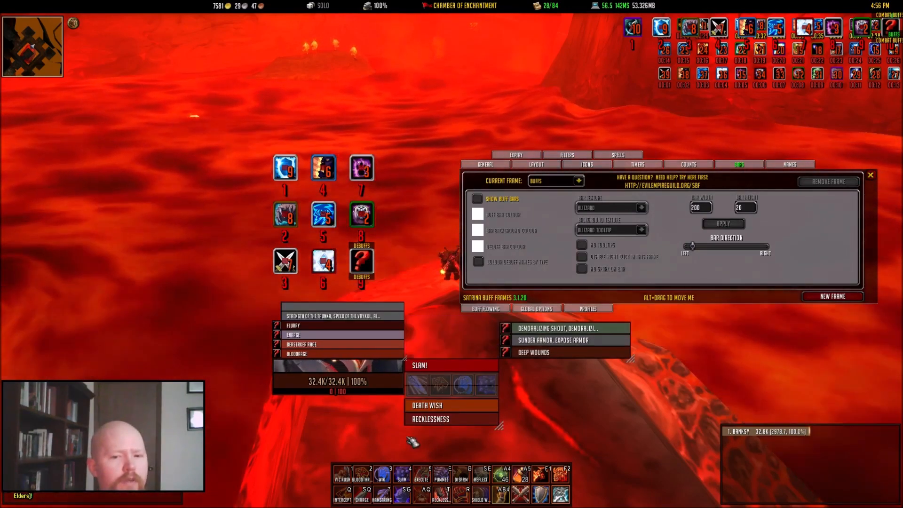
mouse_move(285, 260)
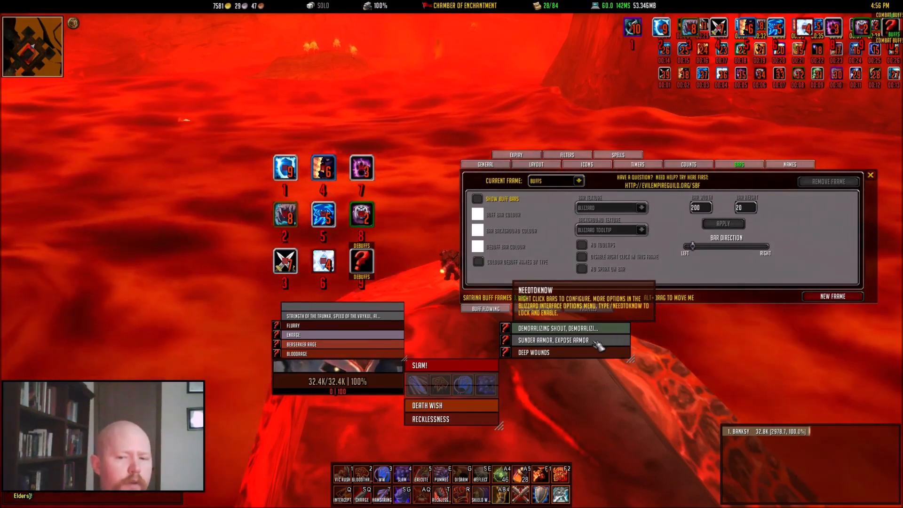
mouse_move(562, 358)
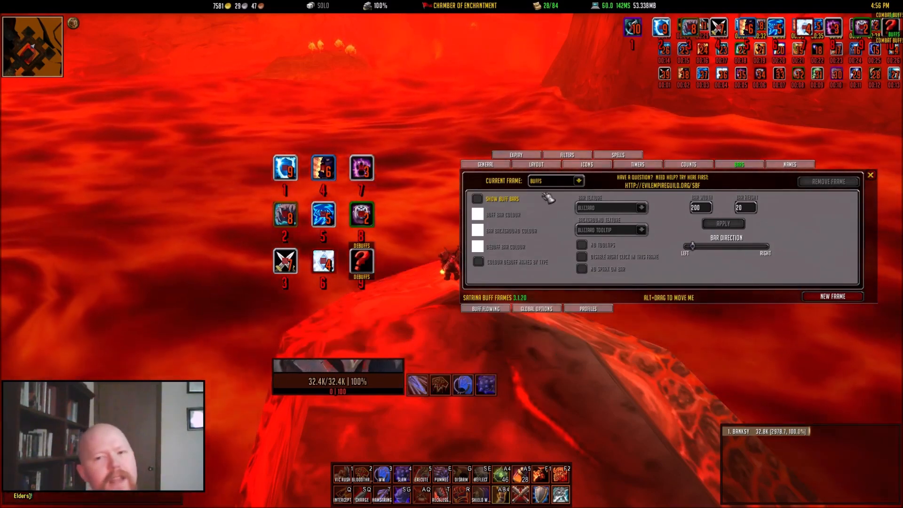
Show the Buffs frame's name settings and toggle Show Buff Names, leaving it unchecked.
click(477, 198)
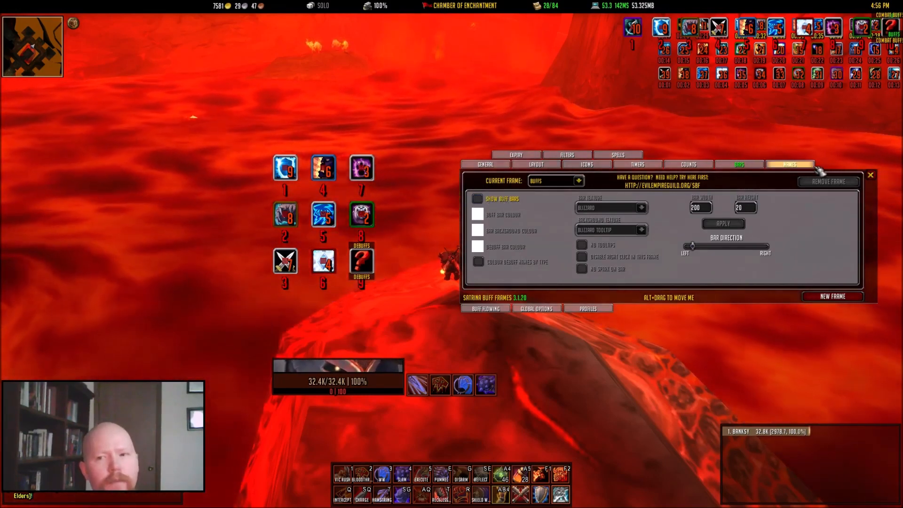
click(789, 164)
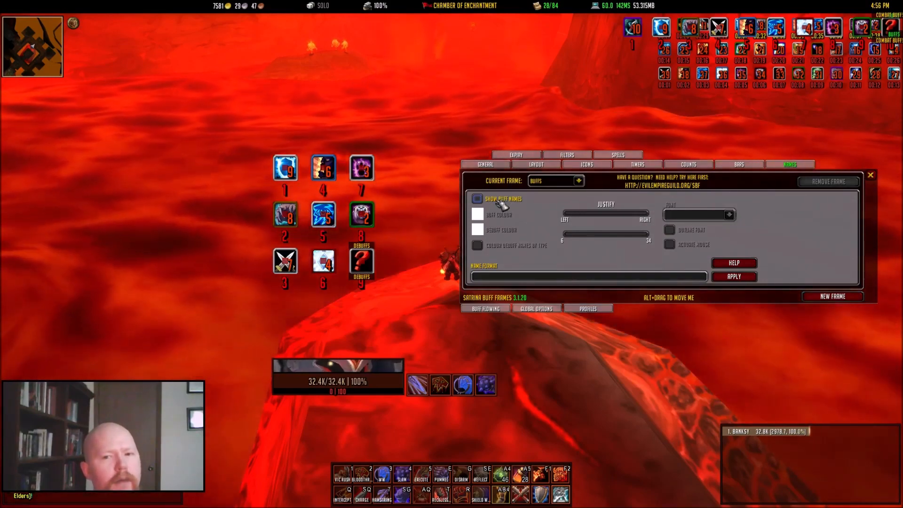
click(477, 198)
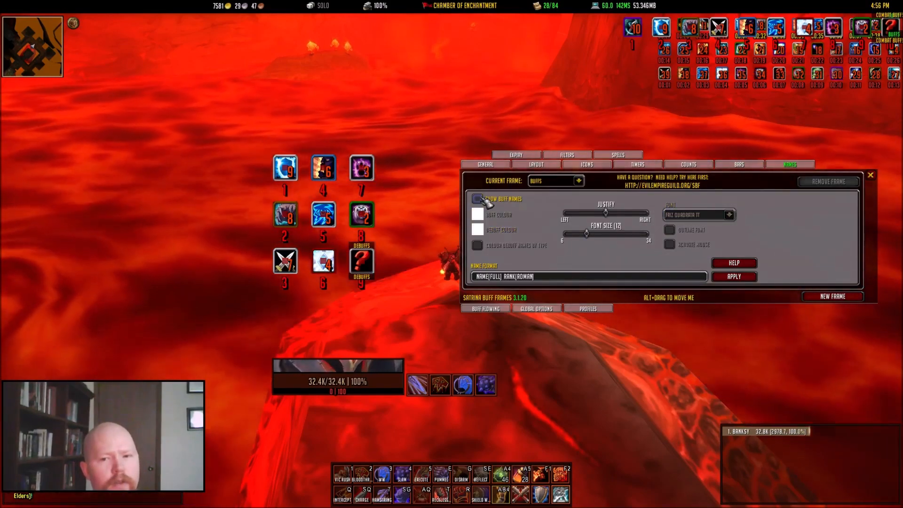
click(478, 198)
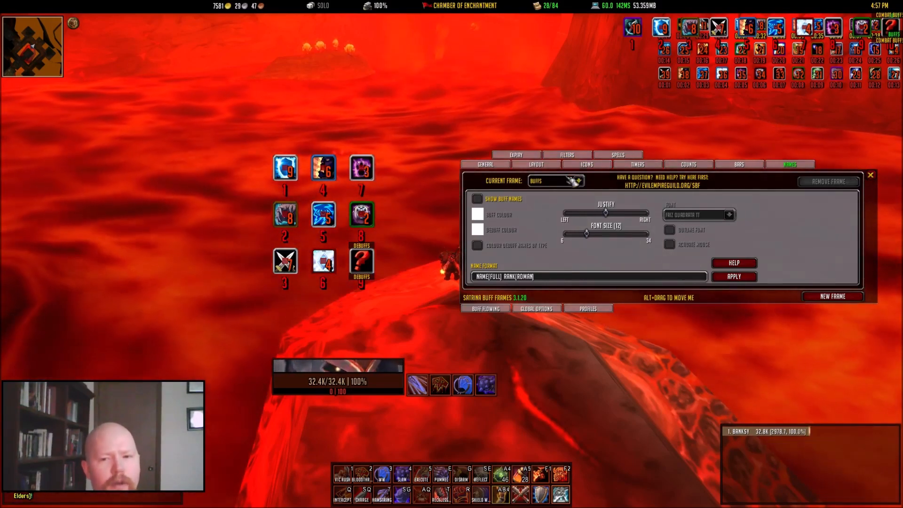
click(479, 199)
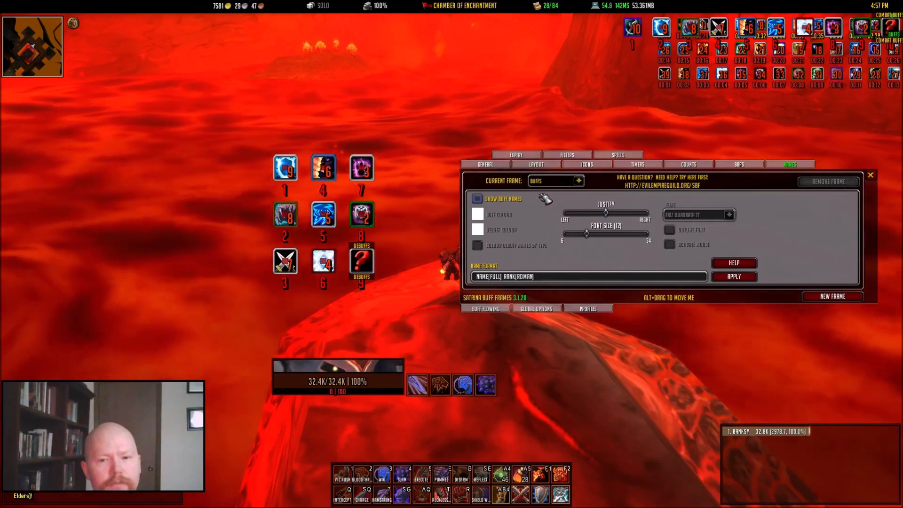
click(478, 199)
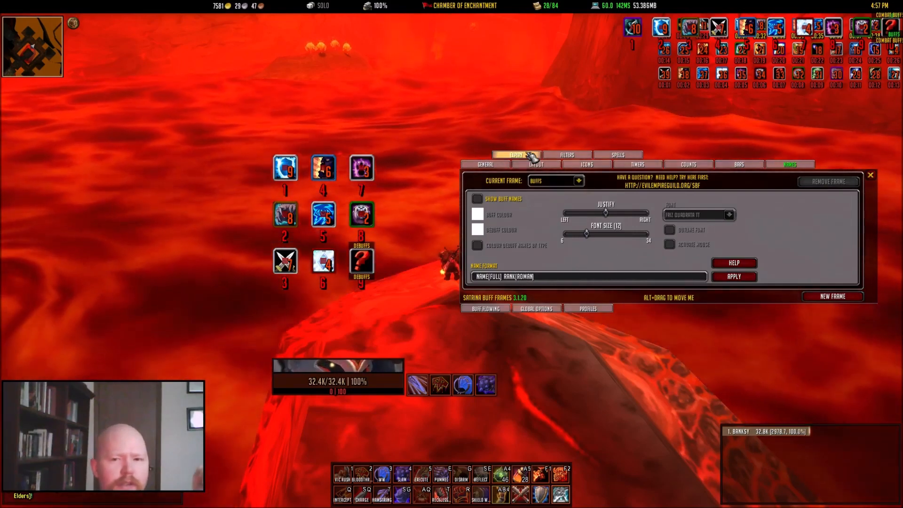
Pass through the Expiry tab to reach the Buffs frame's timer settings.
click(516, 155)
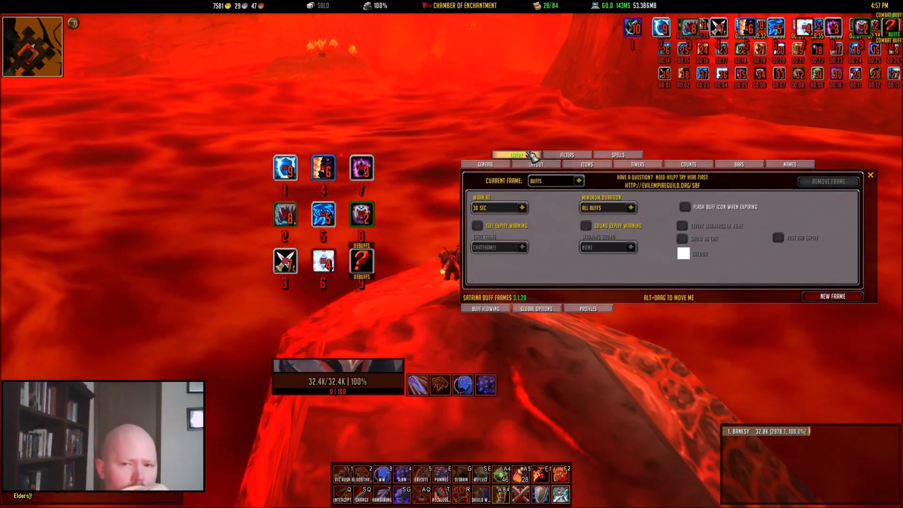
click(637, 163)
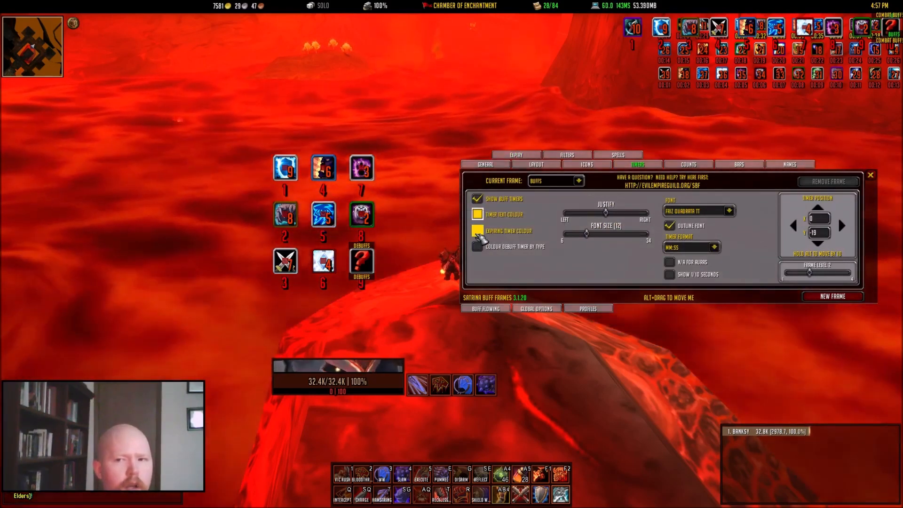
Show the Buffs expiry warning settings and review Warn At, leaving it at 30 SEC.
click(514, 155)
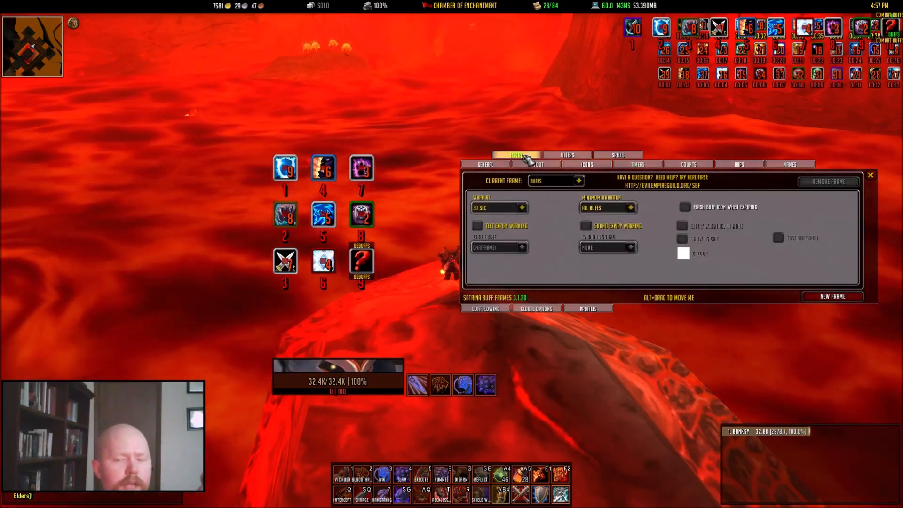
click(499, 207)
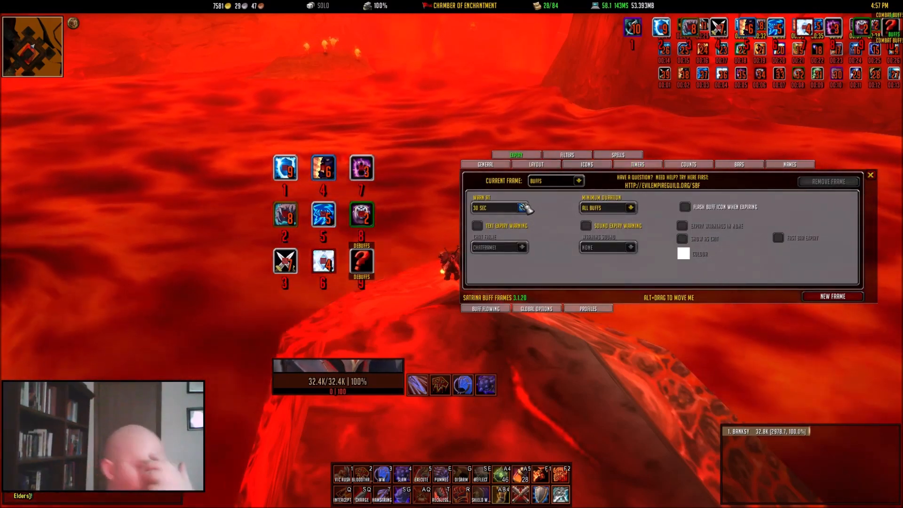
mouse_move(477, 225)
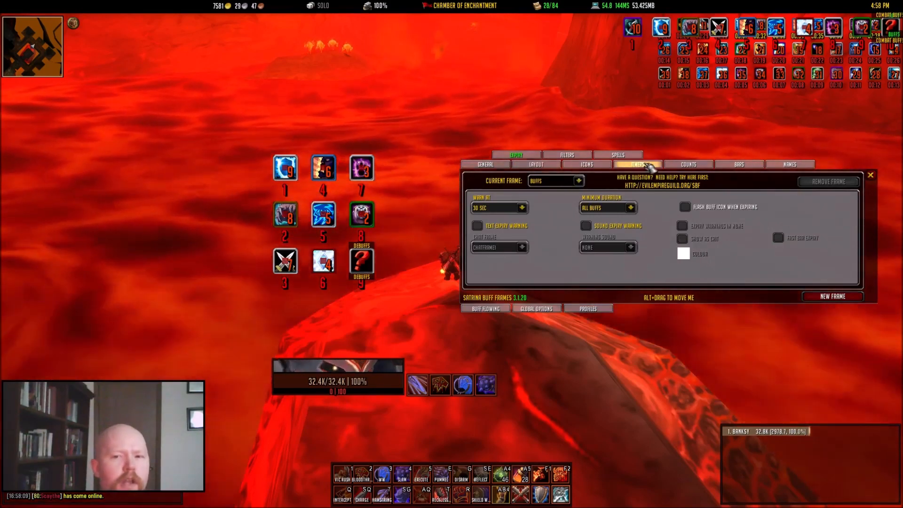
click(568, 154)
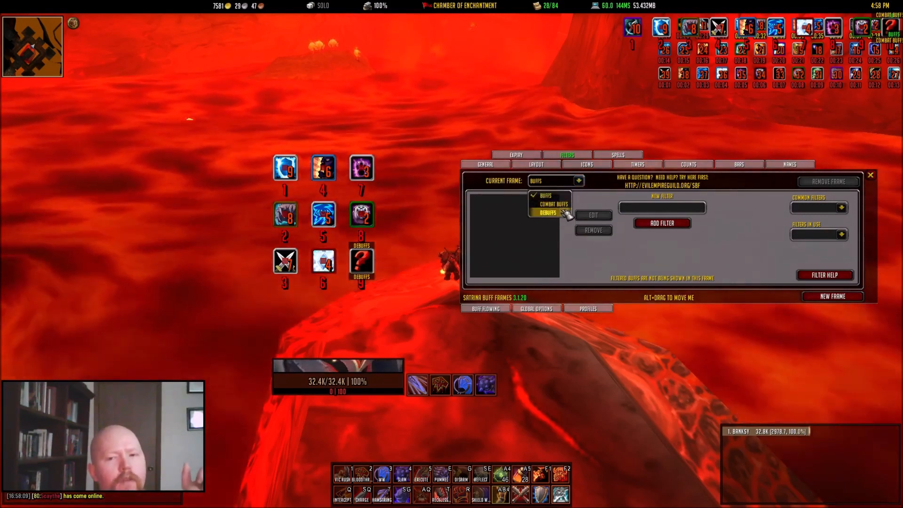
click(554, 204)
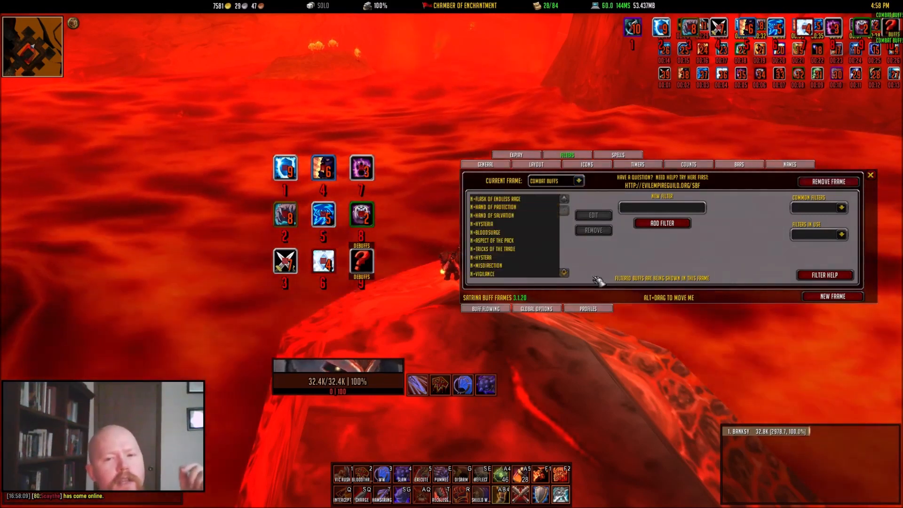
mouse_move(544, 197)
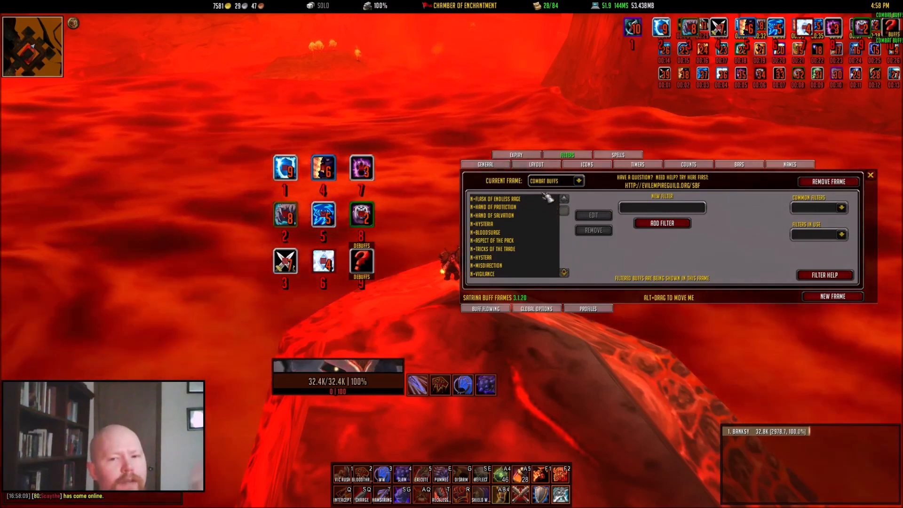
click(503, 199)
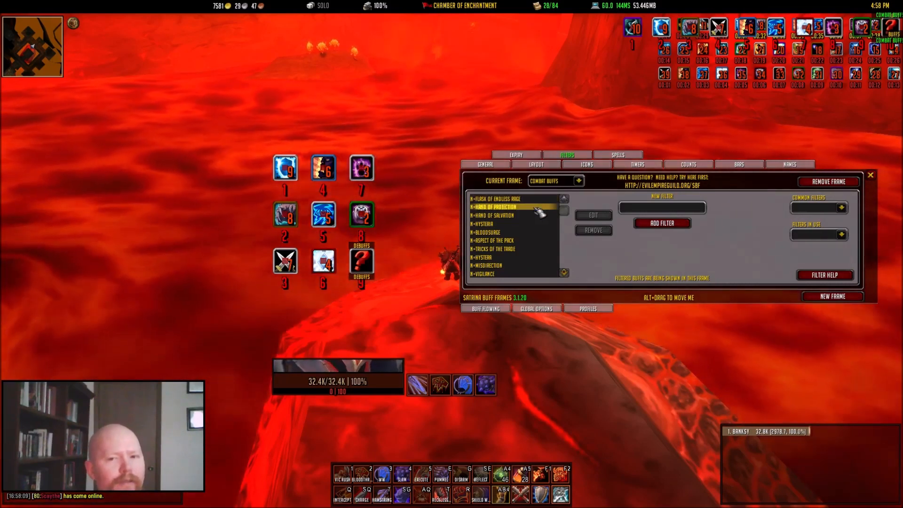
click(499, 198)
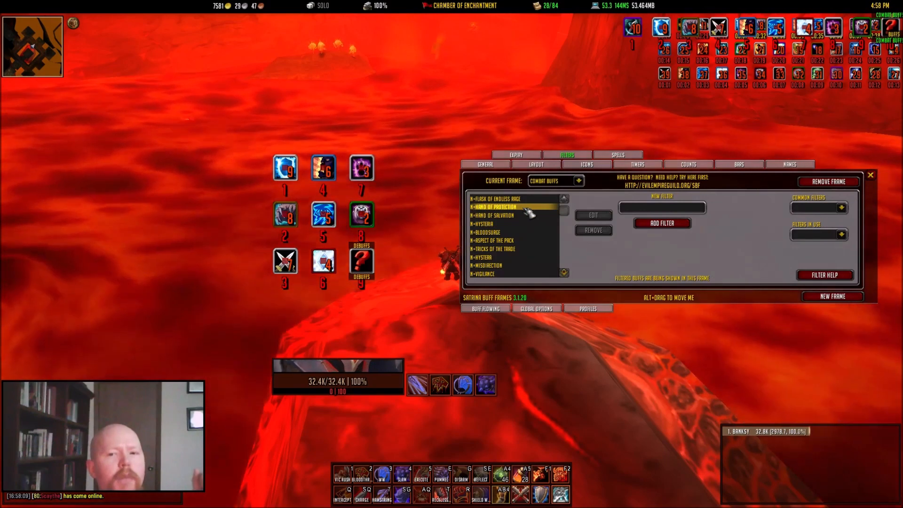
click(493, 215)
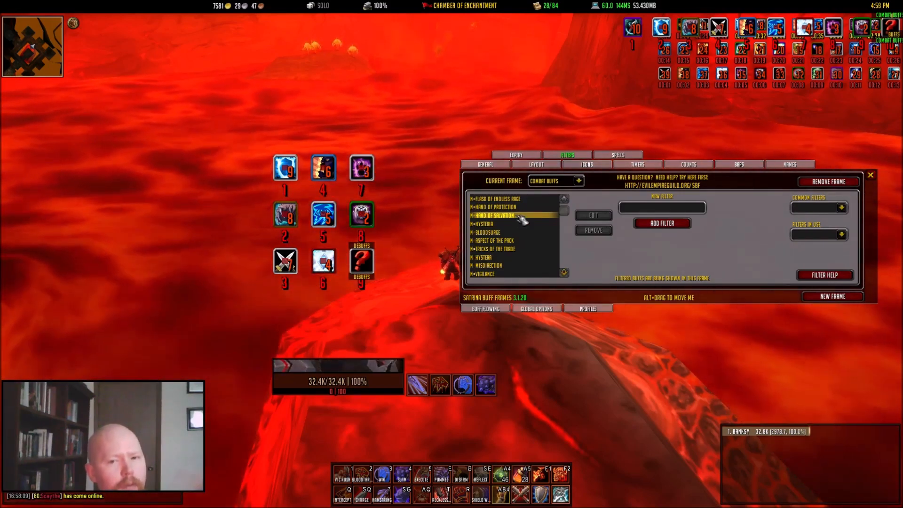
click(501, 224)
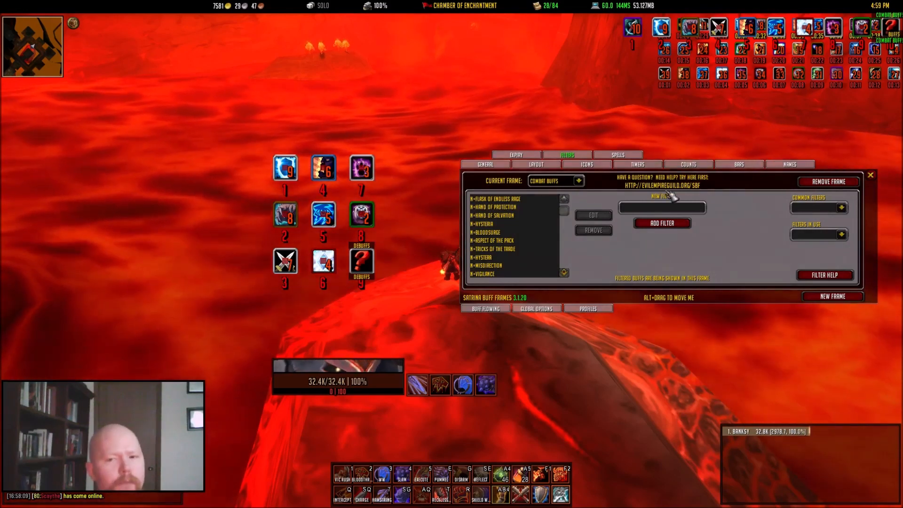
Select the Debuffs frame, load the Chill of the Throne filter, check Filters In Use, then show Buff Flowing.
click(579, 181)
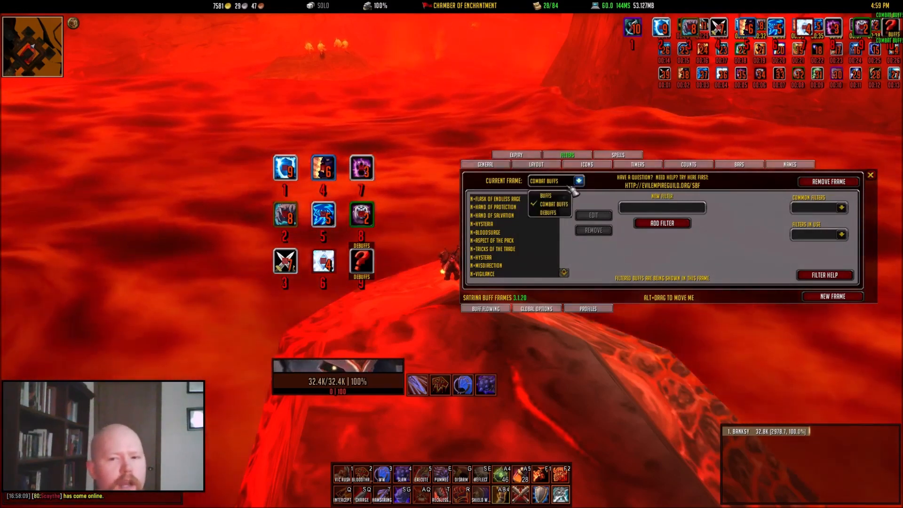
click(547, 211)
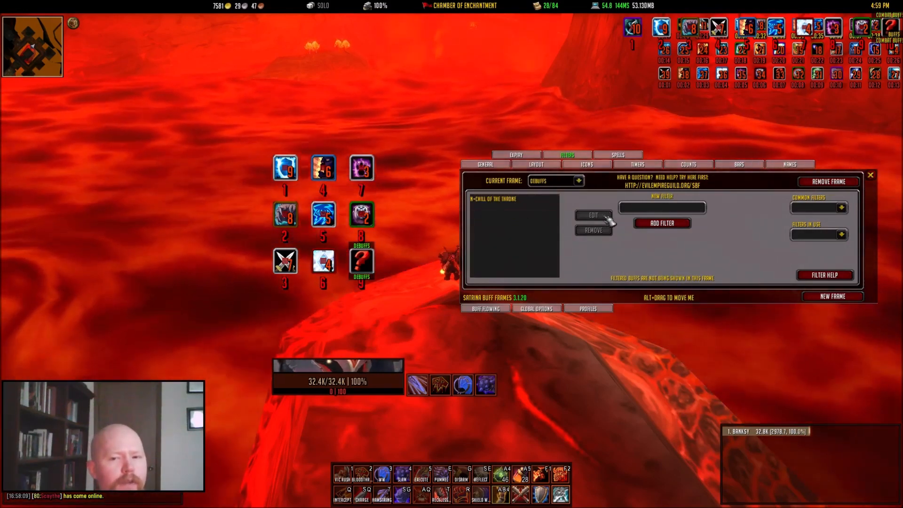
click(507, 198)
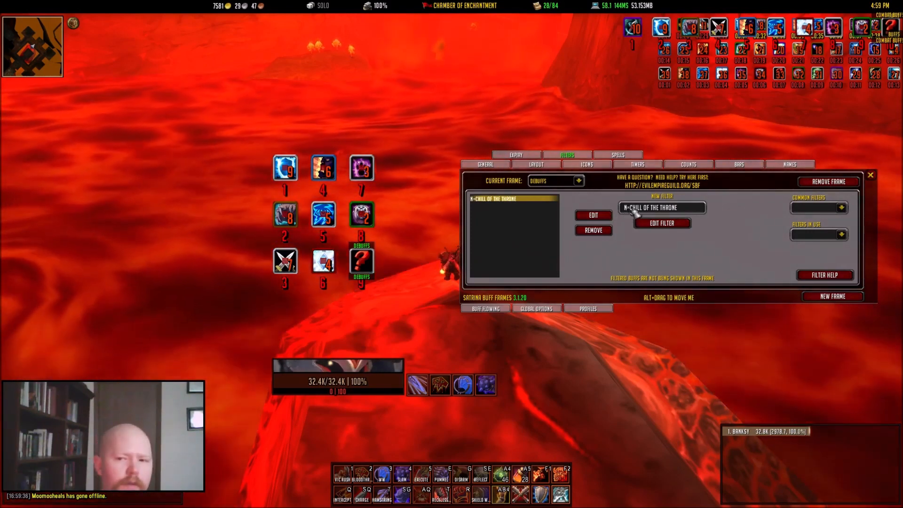
click(841, 208)
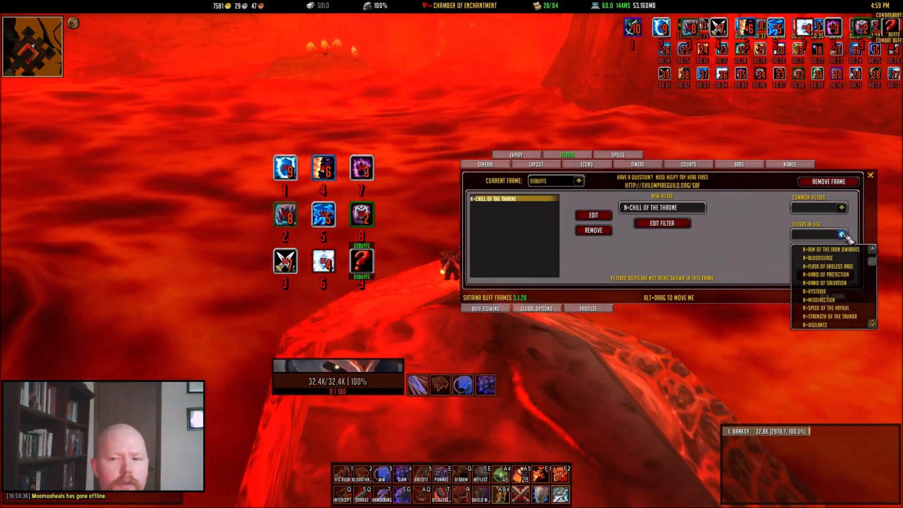
click(841, 234)
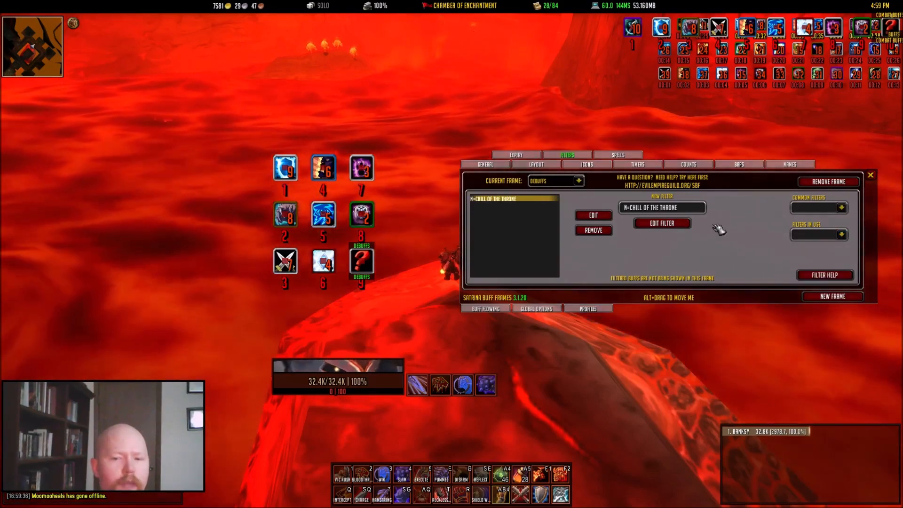
click(617, 155)
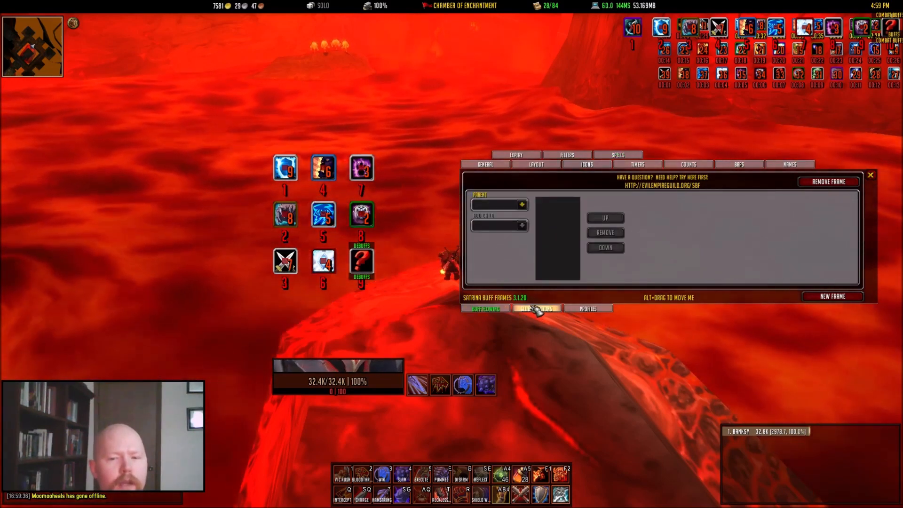
Review the Parent frame choices for buff flowing, then show the addon's Global Options.
click(522, 205)
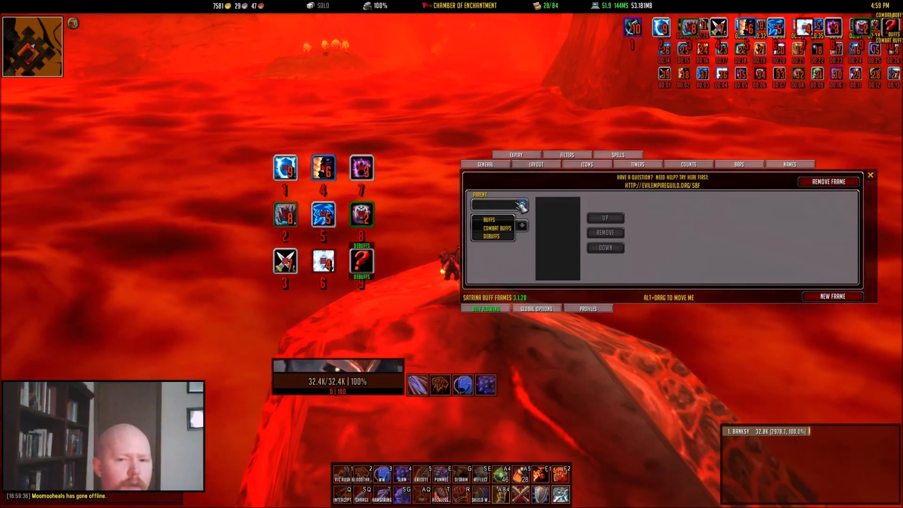
click(535, 309)
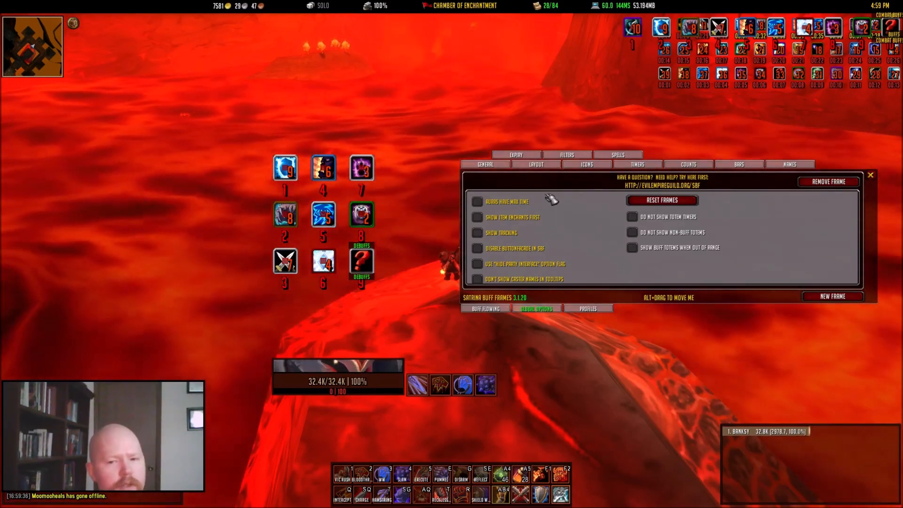
click(478, 202)
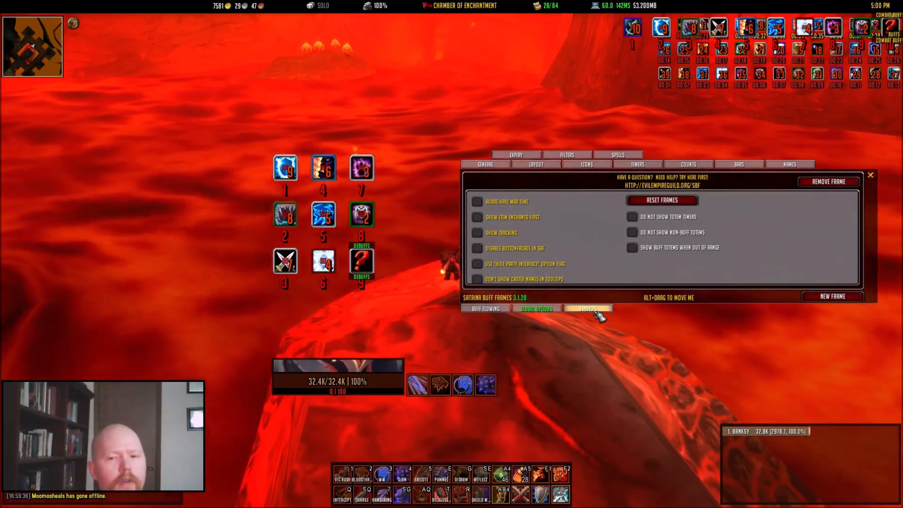
Show the Profiles settings, keeping the Bankasy - Icecrown profile in use.
click(587, 309)
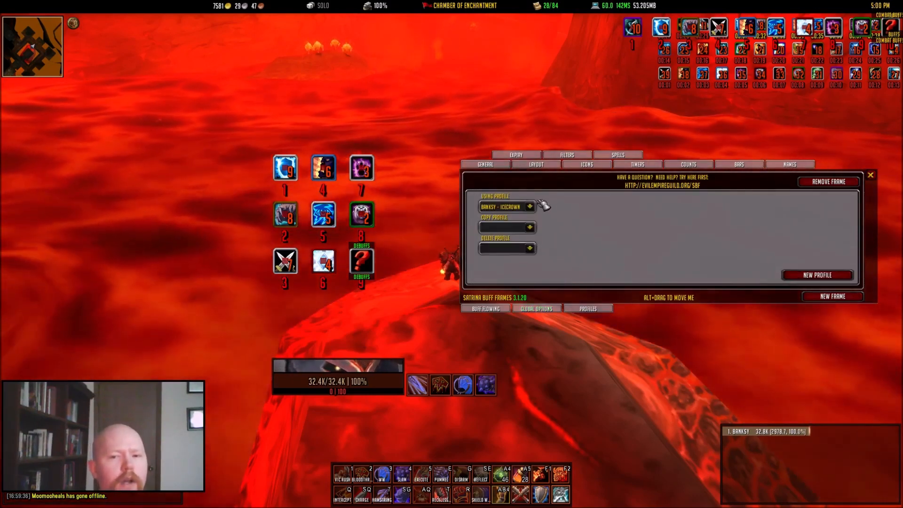
click(528, 206)
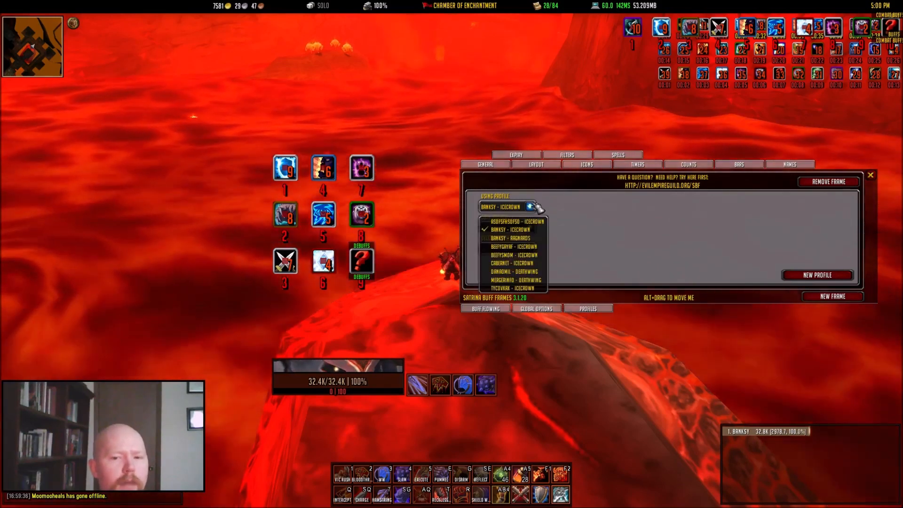
click(506, 230)
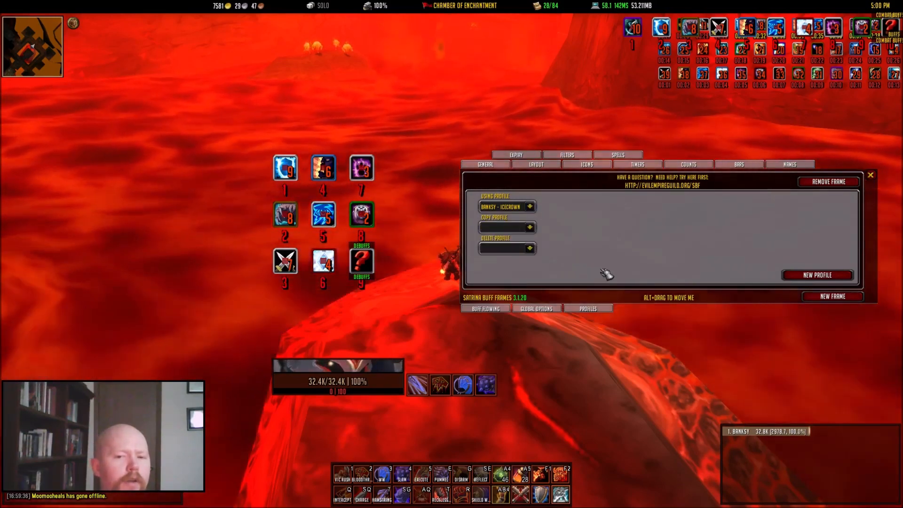
mouse_move(566, 241)
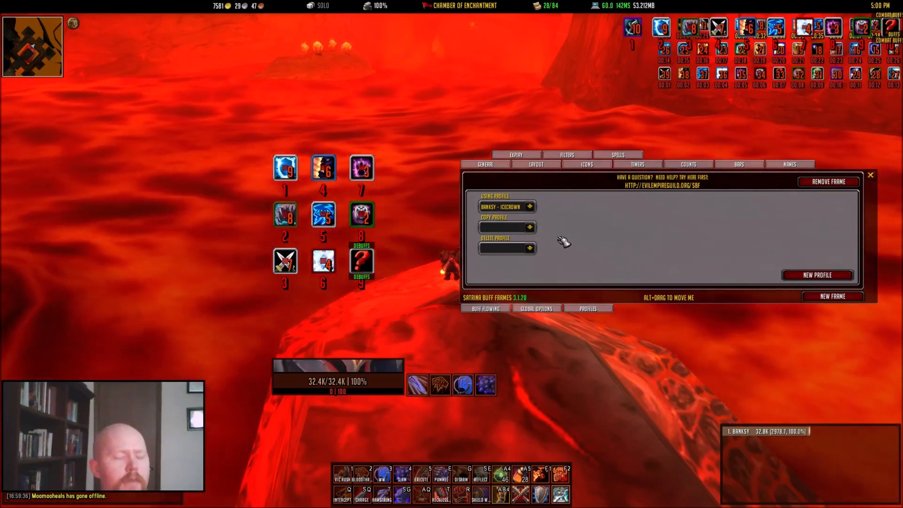
mouse_move(553, 256)
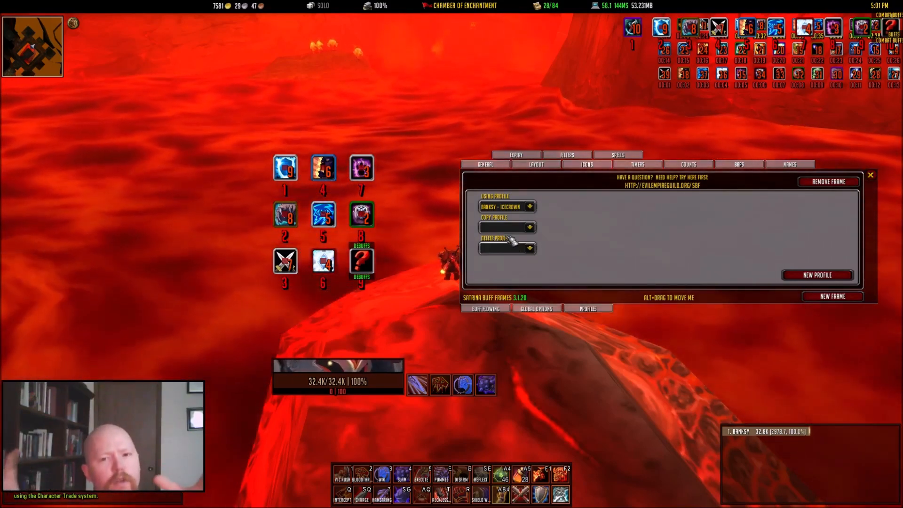
mouse_move(288, 429)
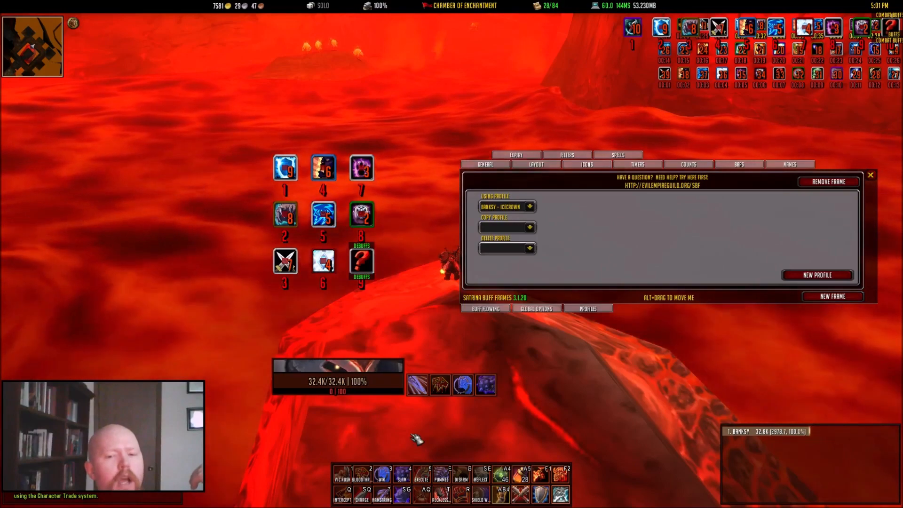
mouse_move(440, 385)
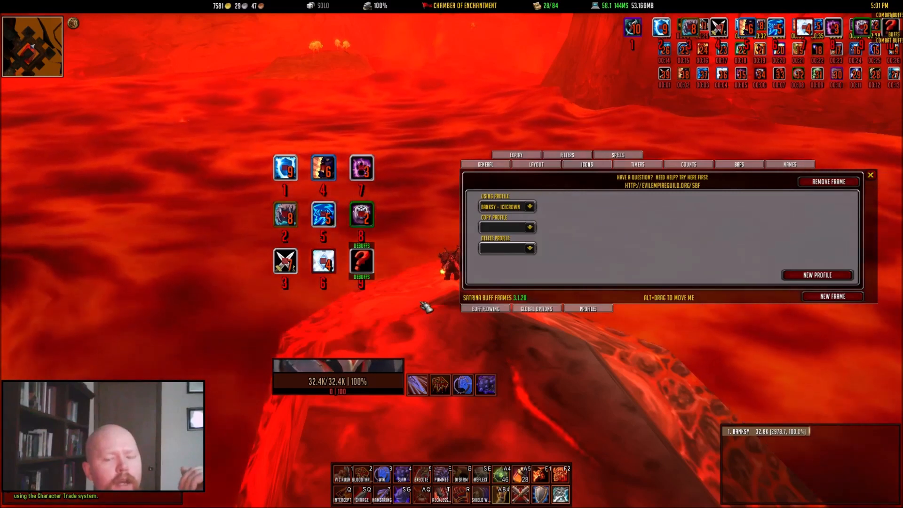
mouse_move(440, 385)
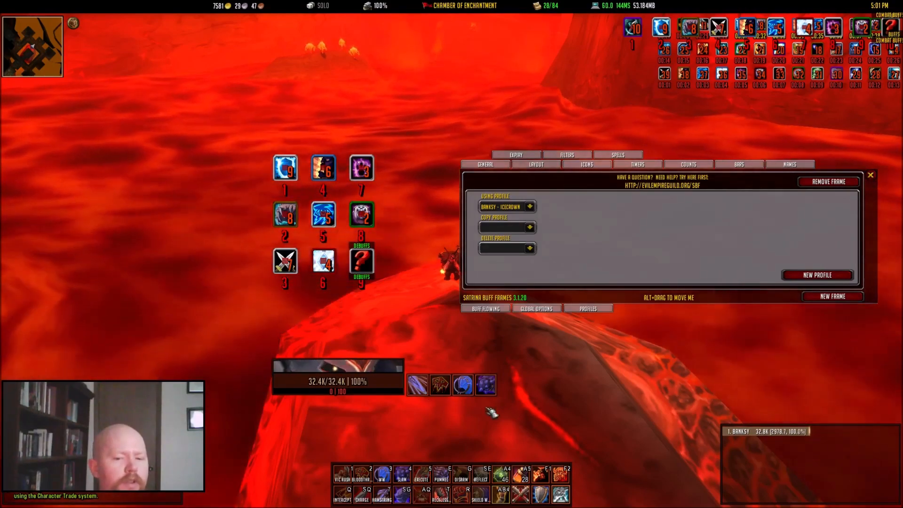
mouse_move(418, 385)
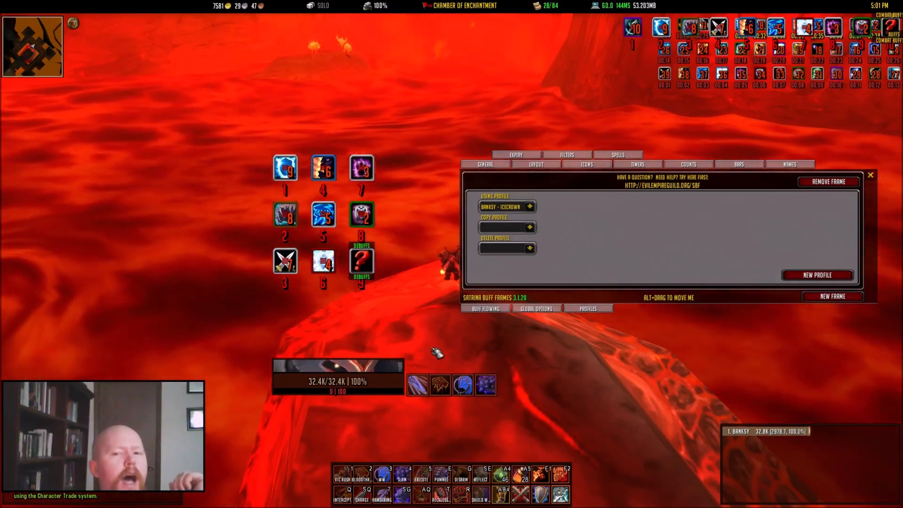
mouse_move(440, 383)
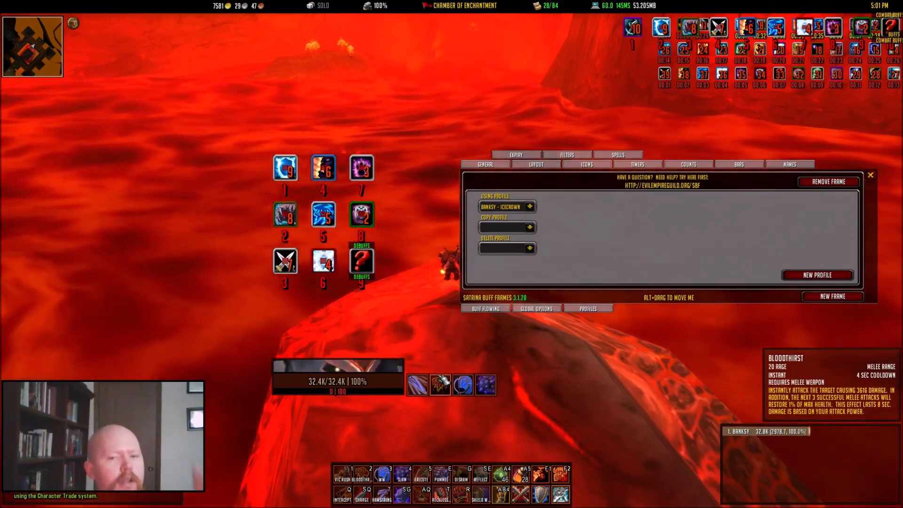